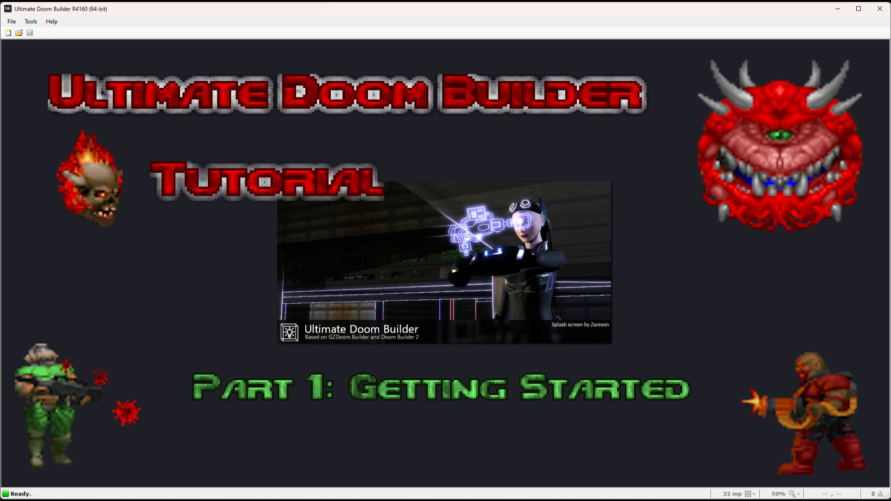
Step: Open the Game Configurations window from the Tools menu
left_click(858, 8)
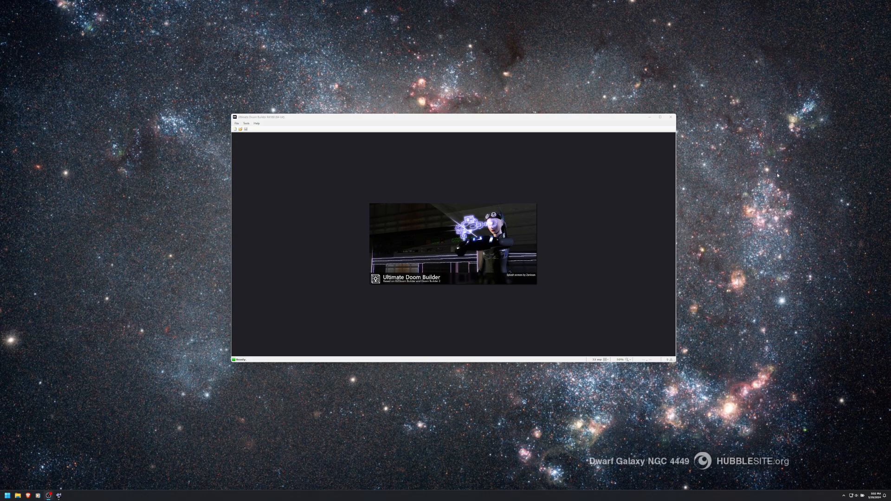
mouse_move(331, 127)
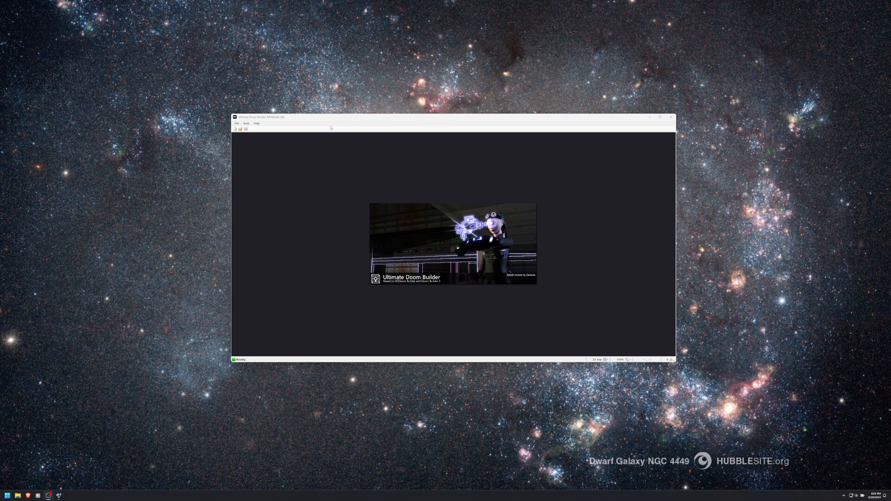
mouse_move(511, 127)
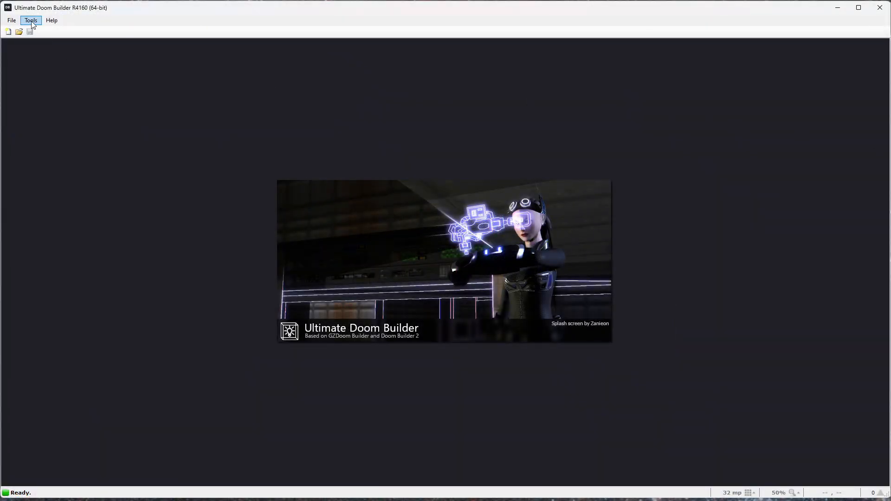
left_click(30, 21)
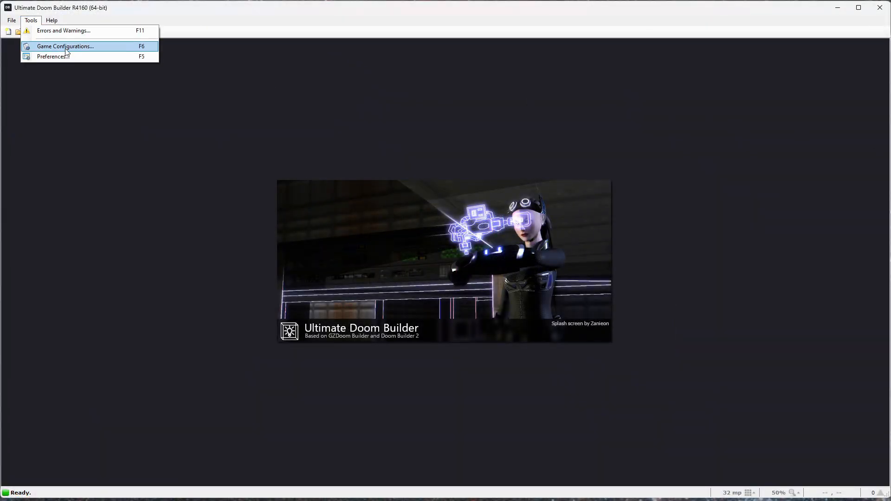
left_click(65, 46)
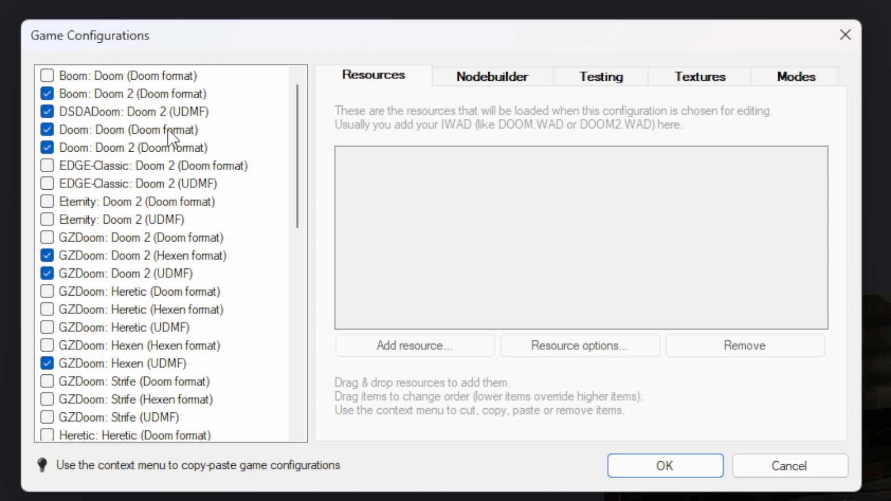
Step: Compare resources of Doom, Doom 2, GZDoom Doom 2 (UDMF) and Boom Doom 2 configurations
left_click(130, 130)
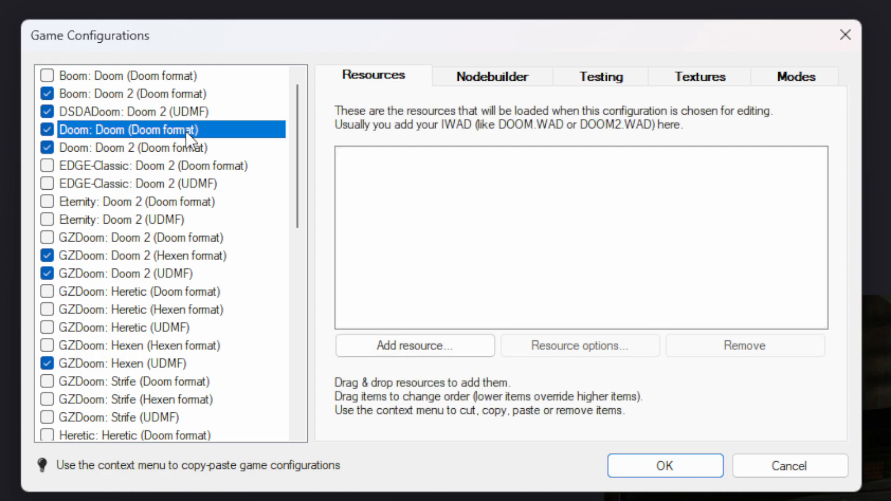
mouse_move(223, 145)
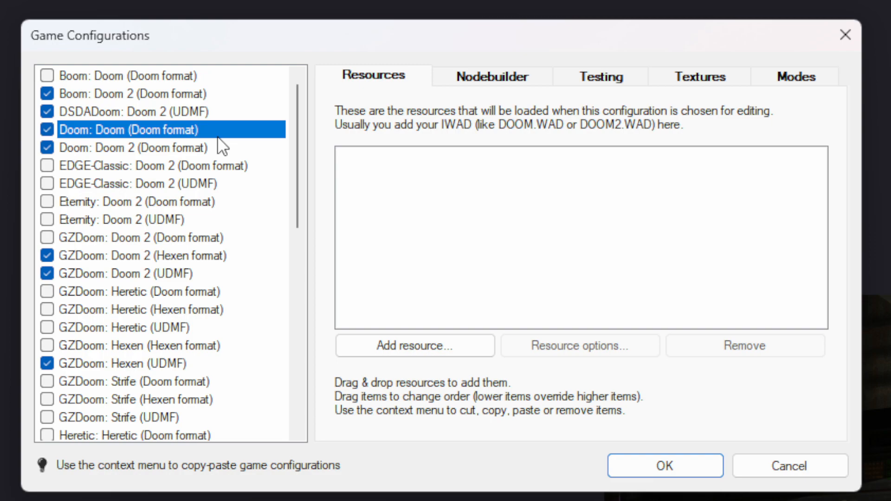
left_click(123, 148)
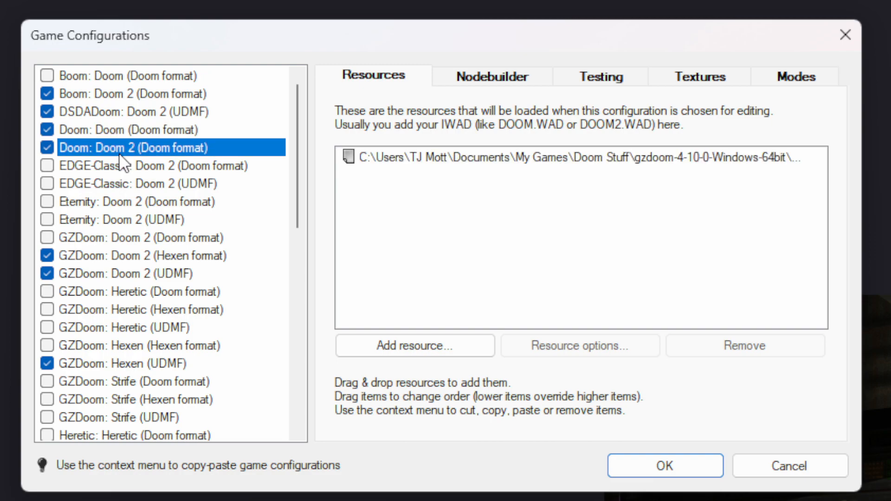
mouse_move(193, 136)
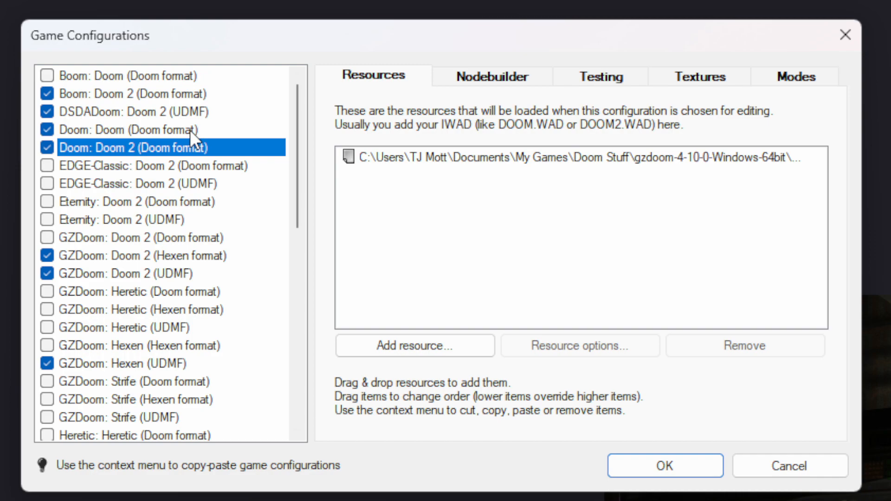
left_click(116, 129)
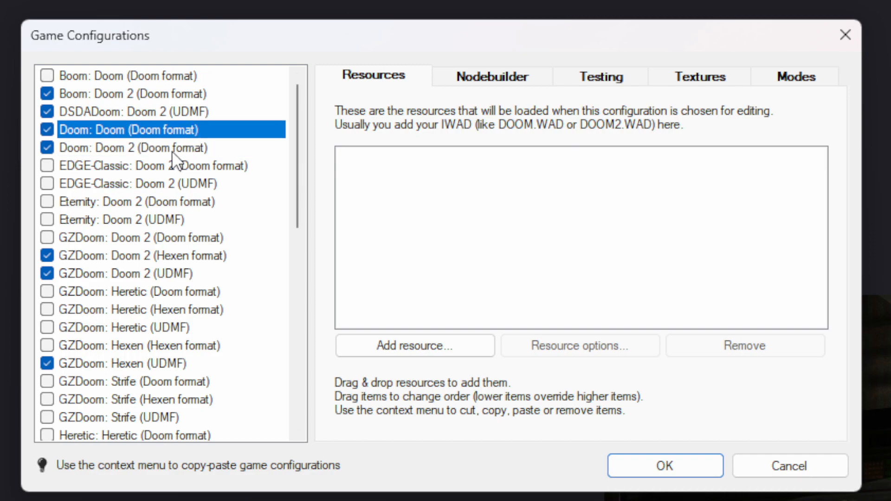
left_click(130, 148)
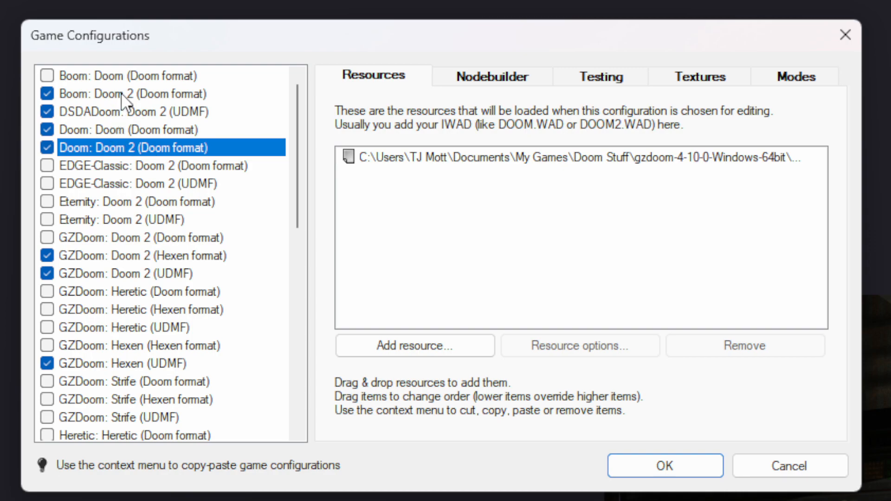
left_click(116, 93)
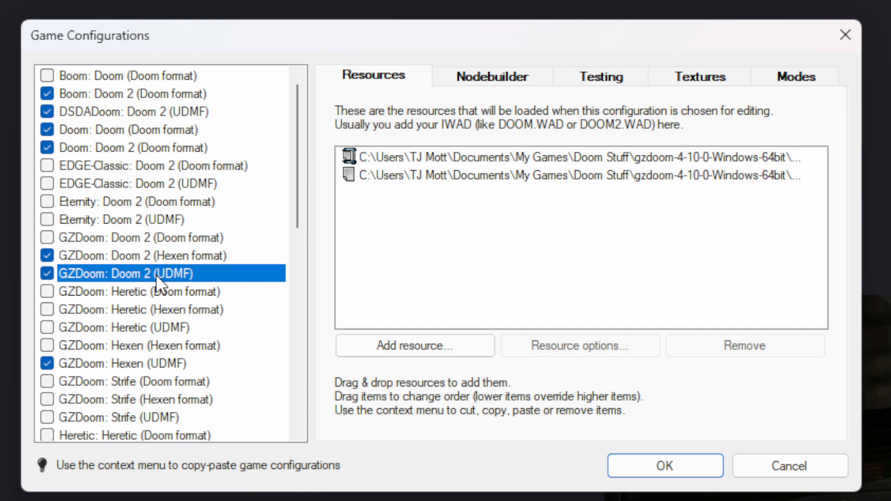
mouse_move(116, 287)
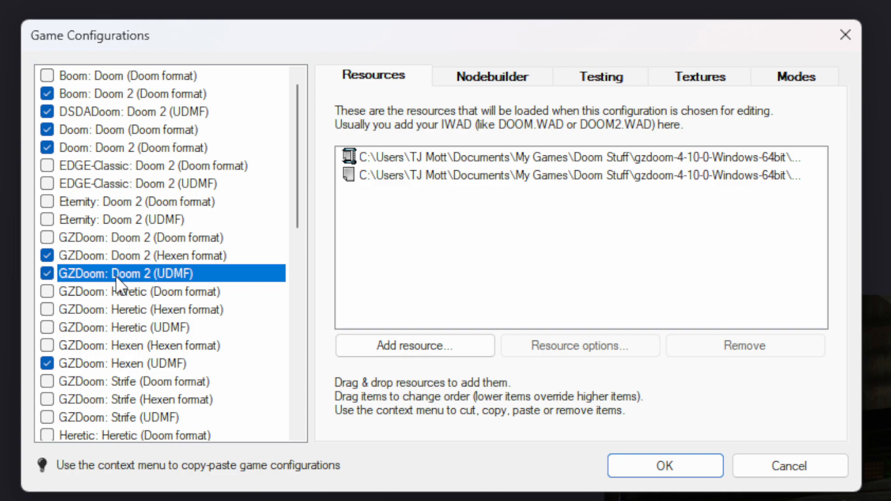
mouse_move(126, 256)
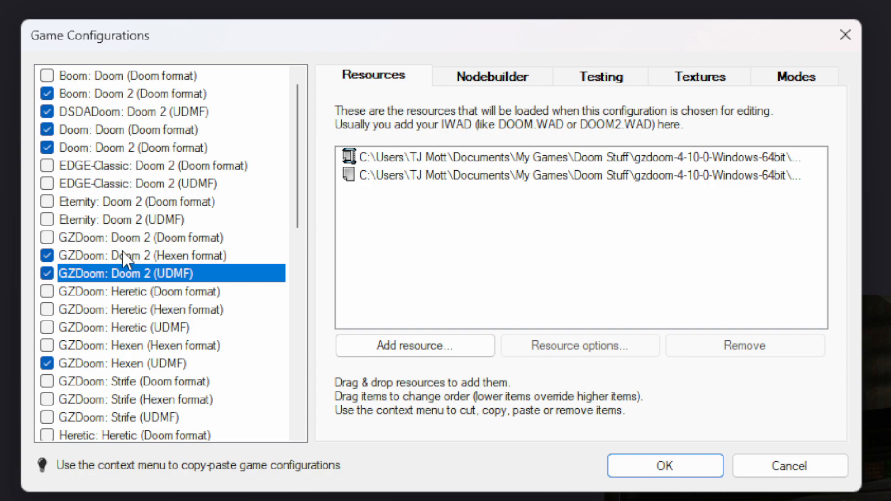
mouse_move(173, 246)
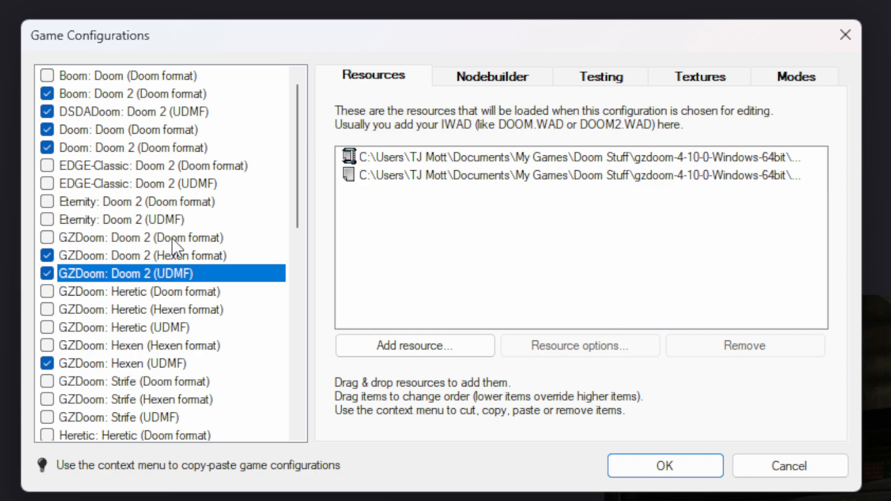
mouse_move(132, 121)
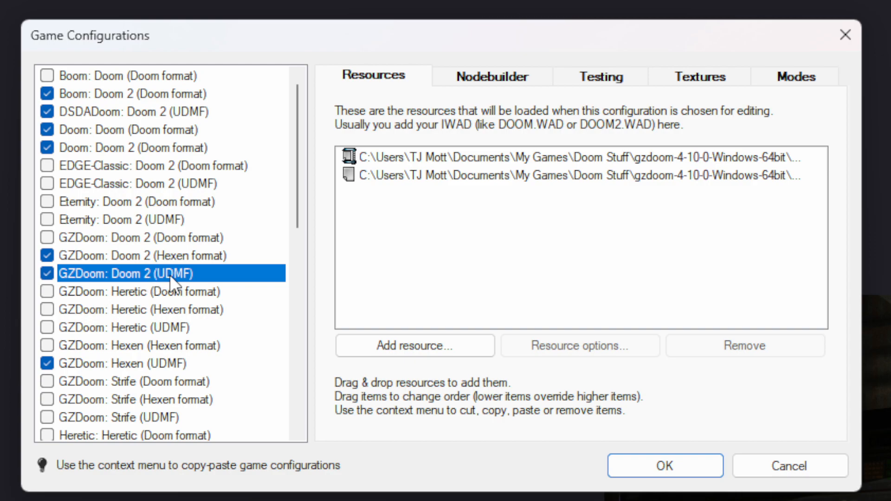
mouse_move(196, 296)
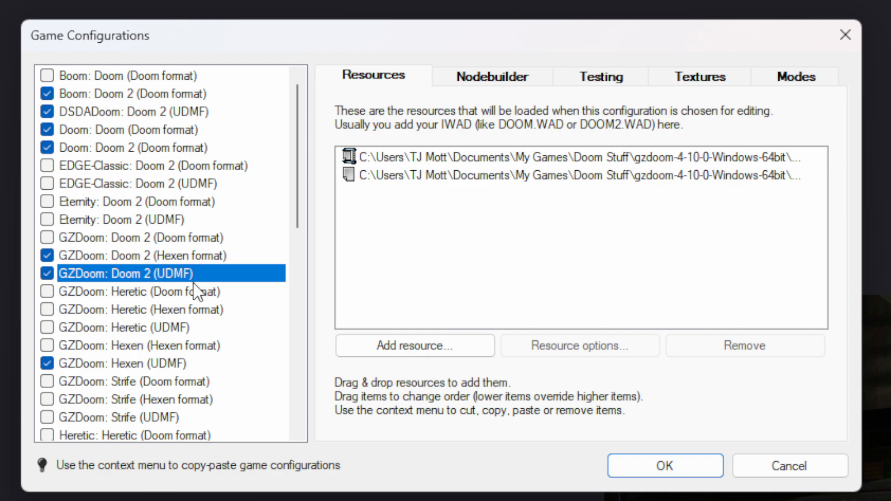
mouse_move(137, 364)
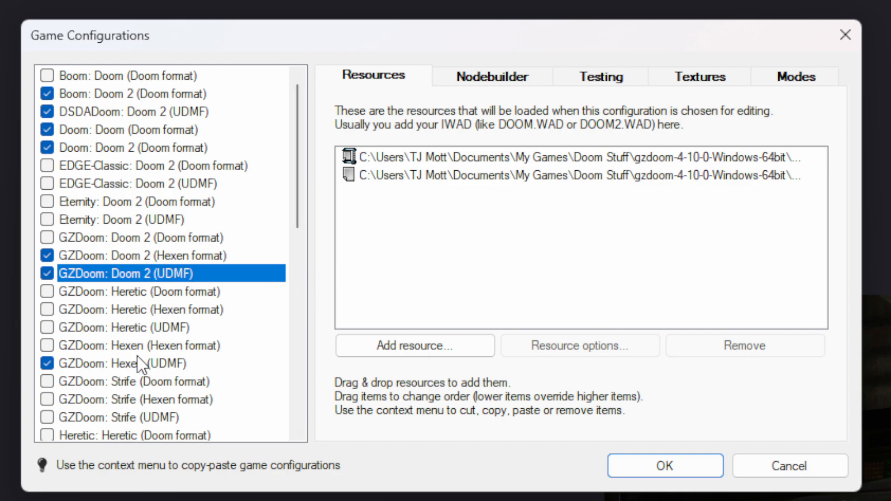
left_click(116, 363)
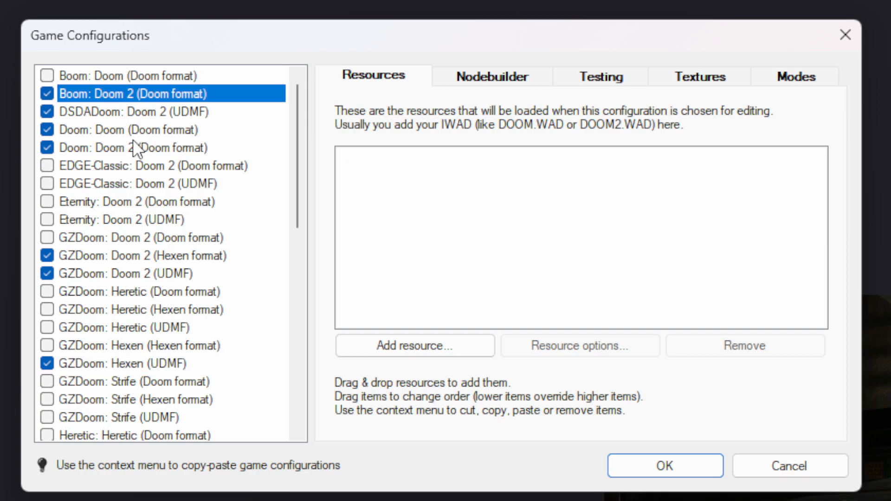
Step: Select Doom: Doom 2 (Doom format), browse for DOOM2.WAD, then cancel adding it
left_click(116, 148)
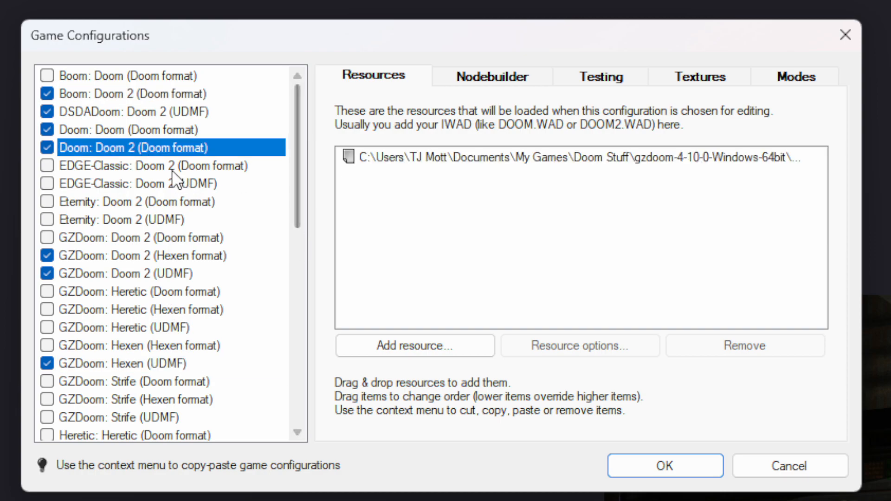
mouse_move(151, 149)
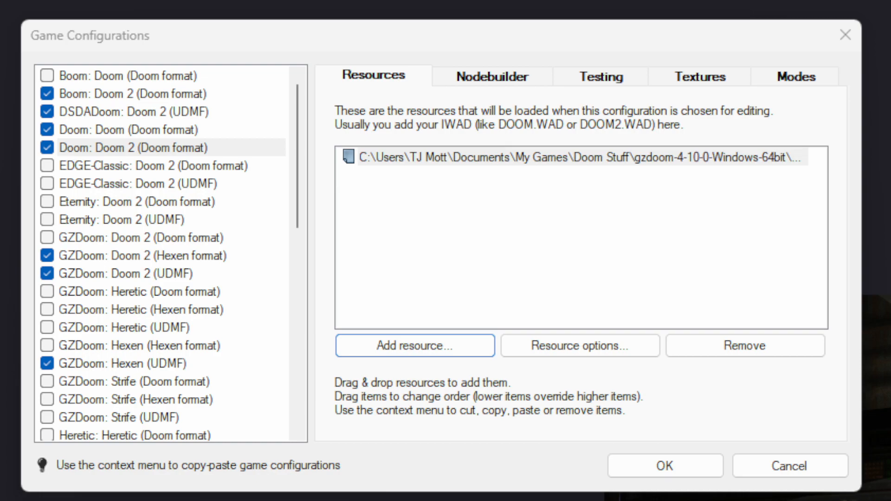
left_click(415, 346)
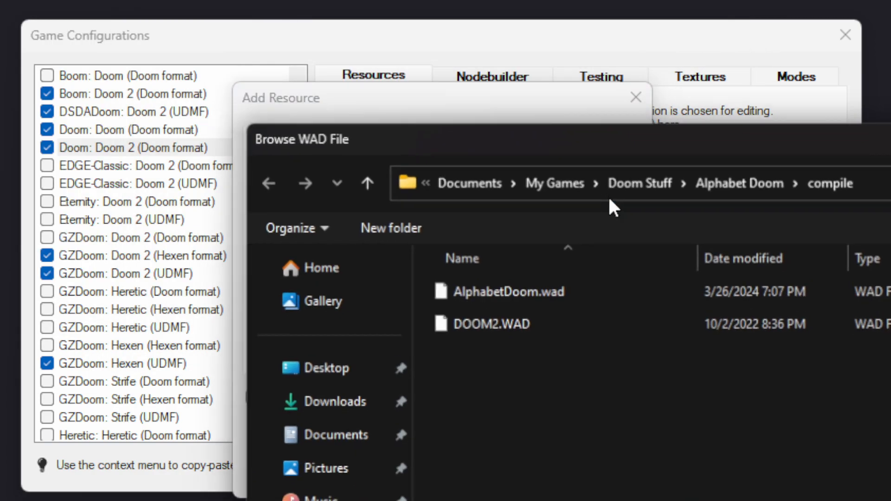
left_click(492, 324)
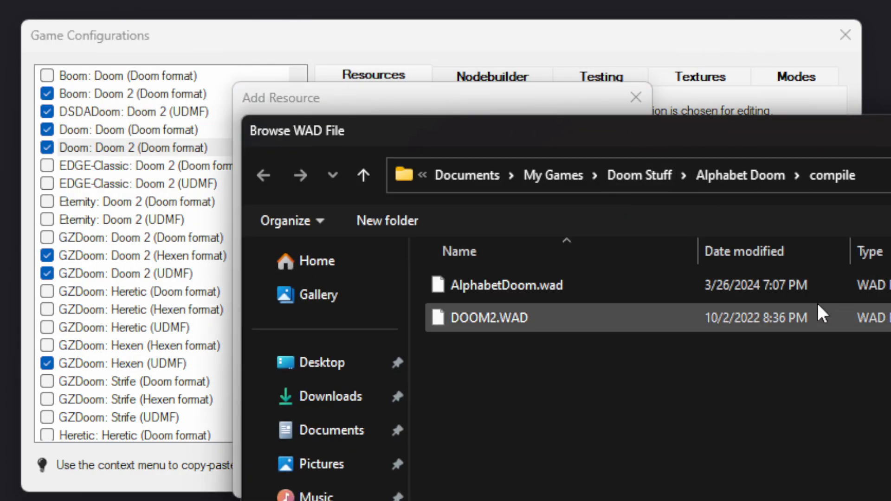
mouse_move(517, 328)
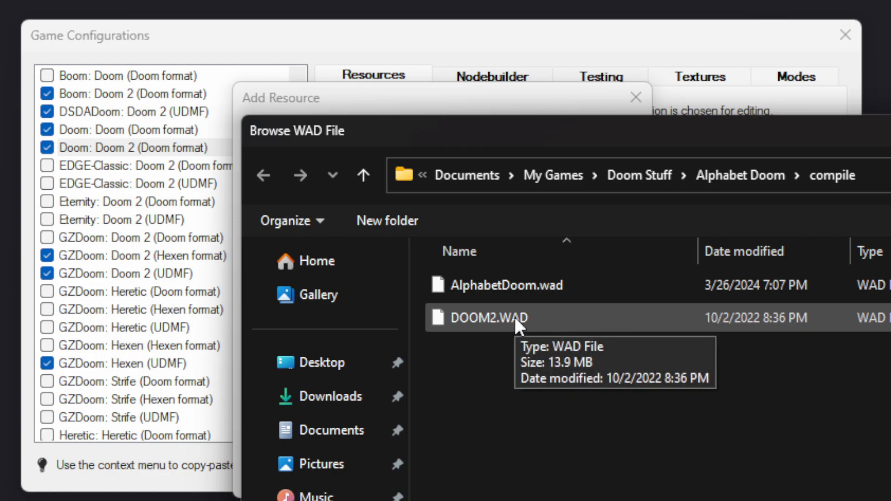
mouse_move(816, 419)
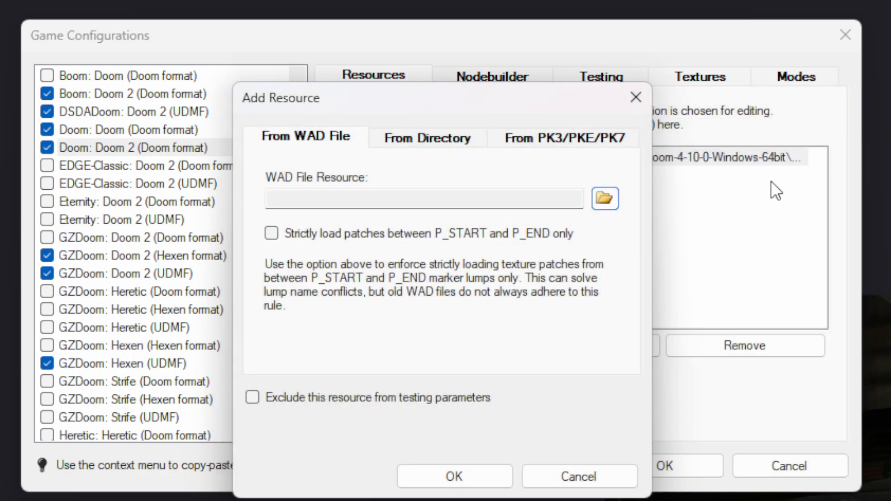
mouse_move(635, 97)
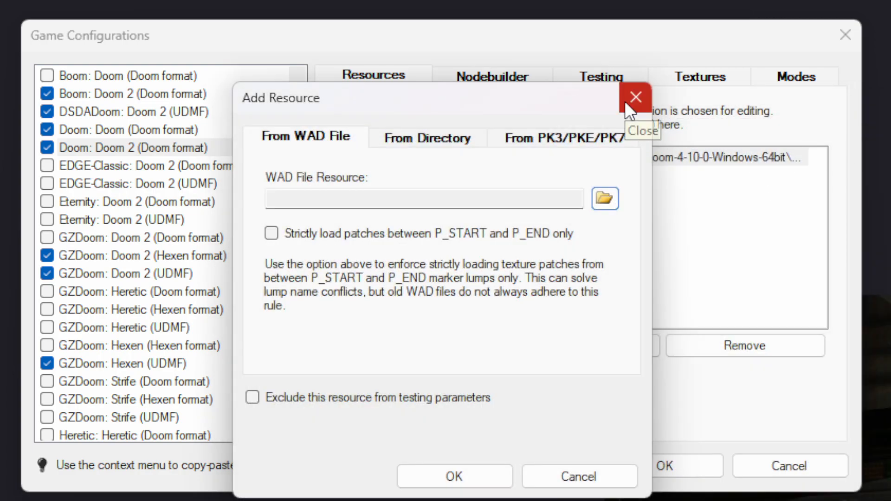
left_click(635, 96)
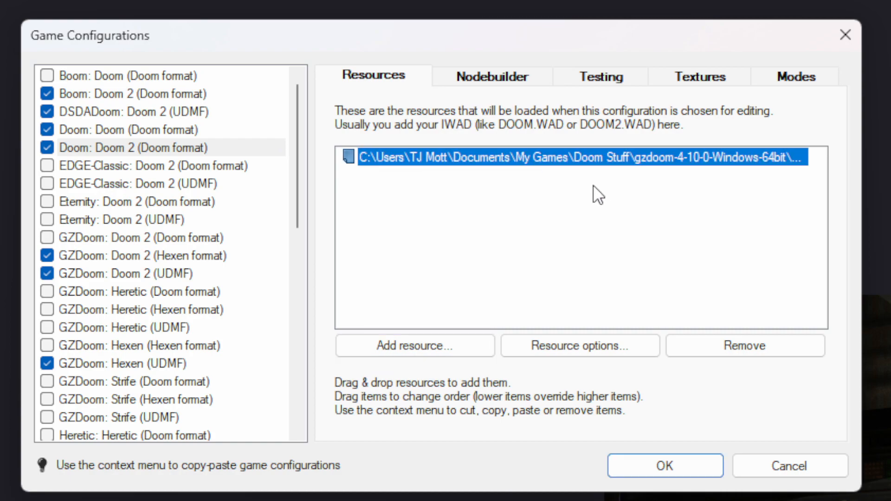
Step: Set crispy-doom-5.10.3-win32 using crispy-doom.exe as the Doom 2 testing engine
left_click(492, 76)
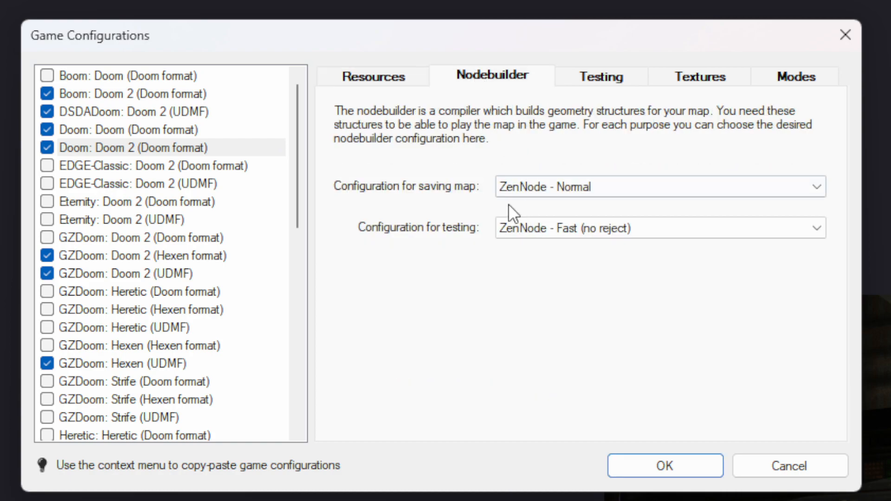
left_click(600, 76)
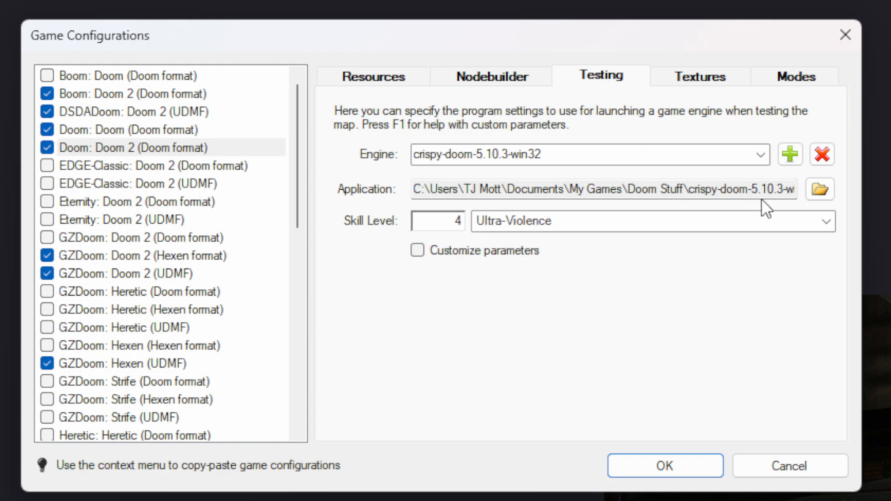
mouse_move(607, 311)
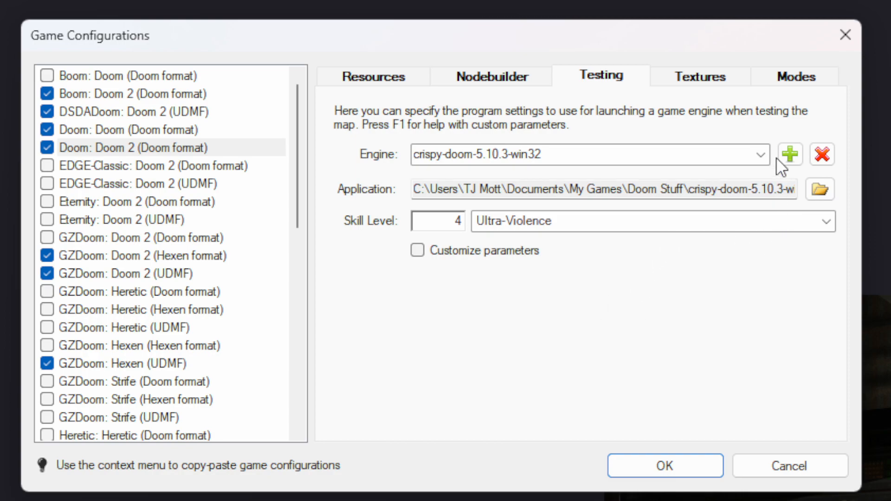
left_click(758, 154)
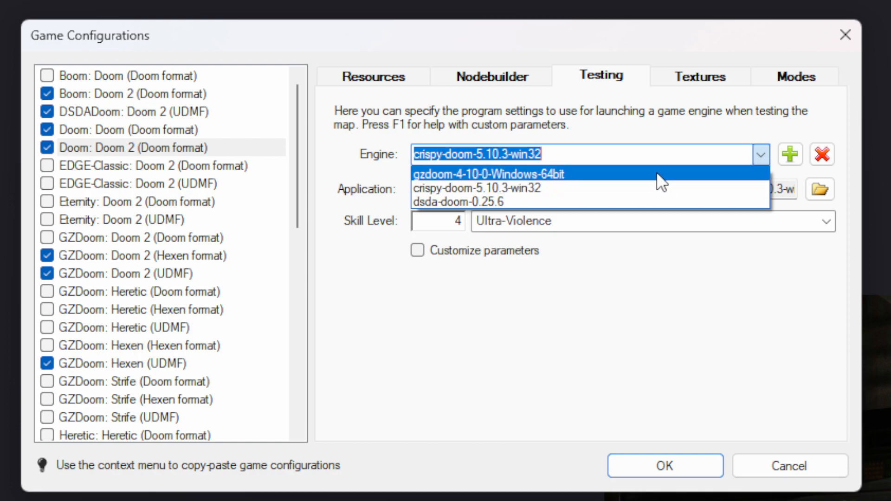
mouse_move(648, 209)
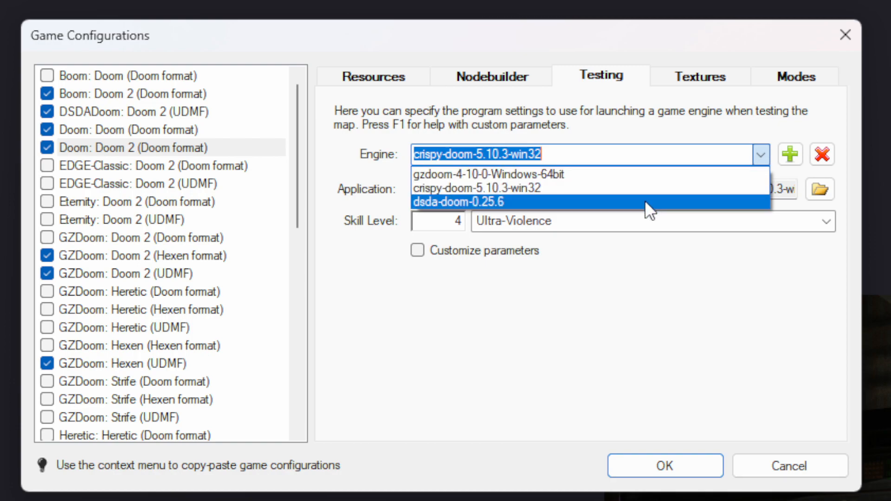
mouse_move(653, 190)
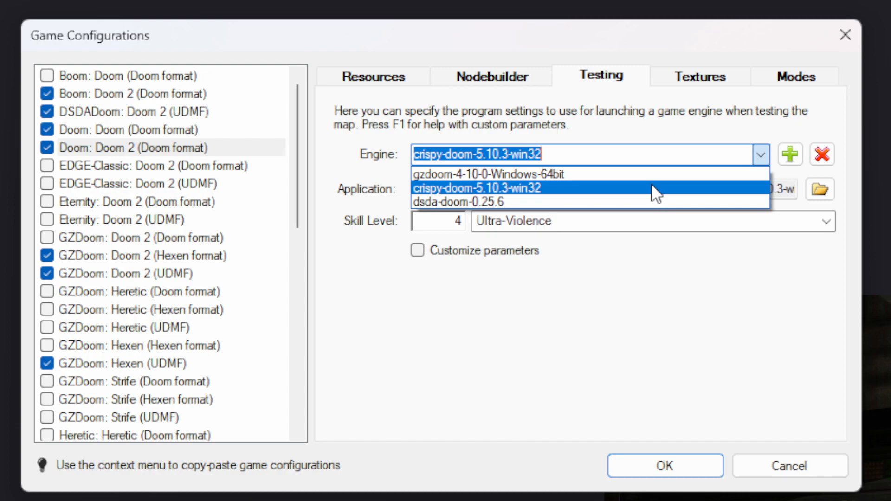
left_click(823, 189)
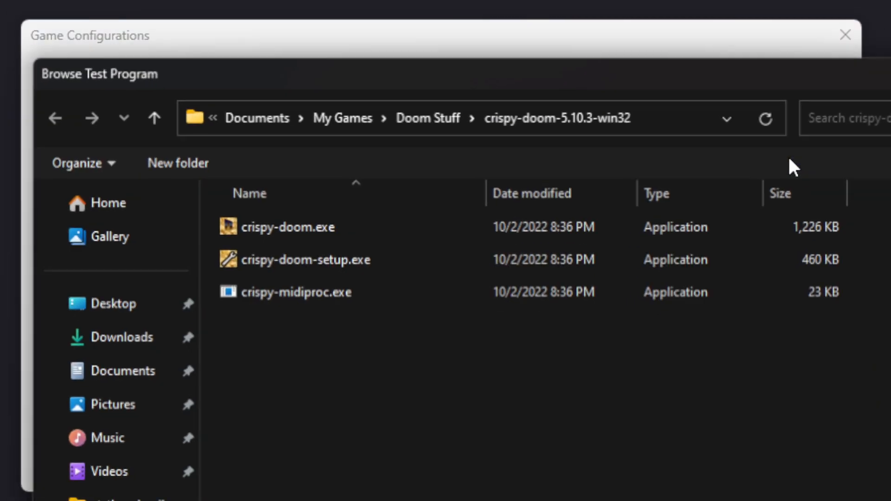
left_click(286, 222)
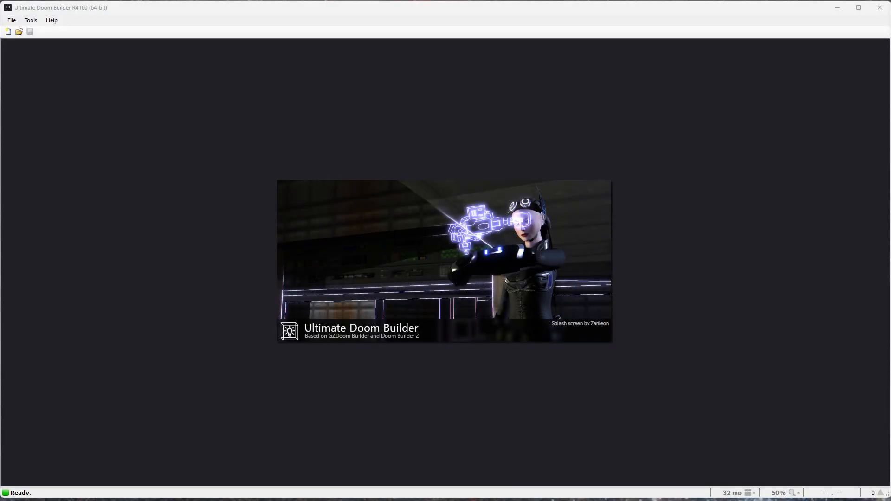
Step: Create a new map using Doom: Doom 2 (Doom format), keeping level name MAP01
left_click(11, 21)
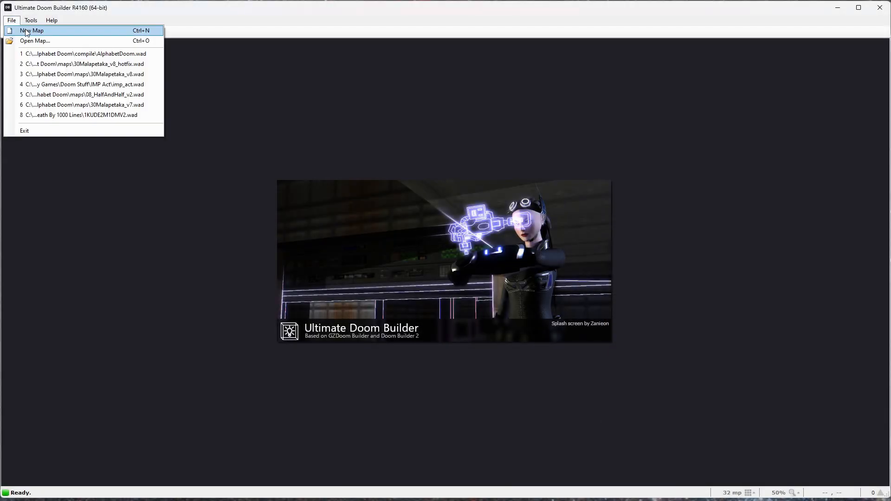
left_click(28, 30)
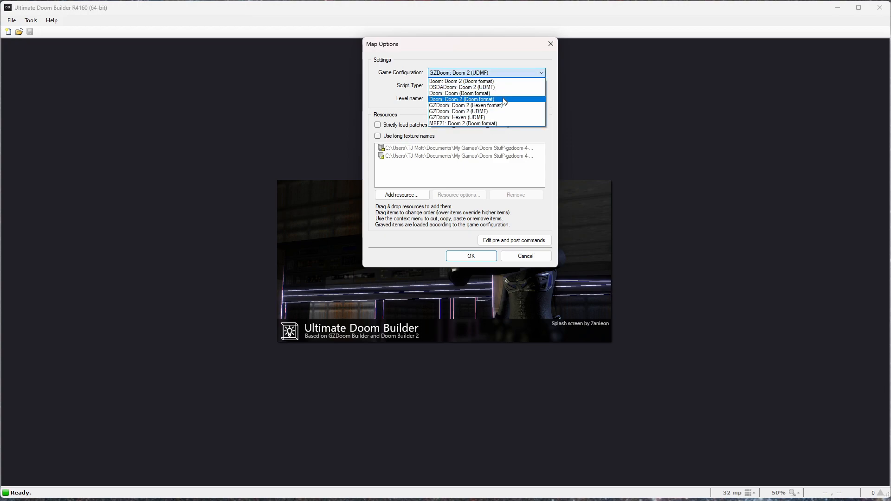
left_click(462, 99)
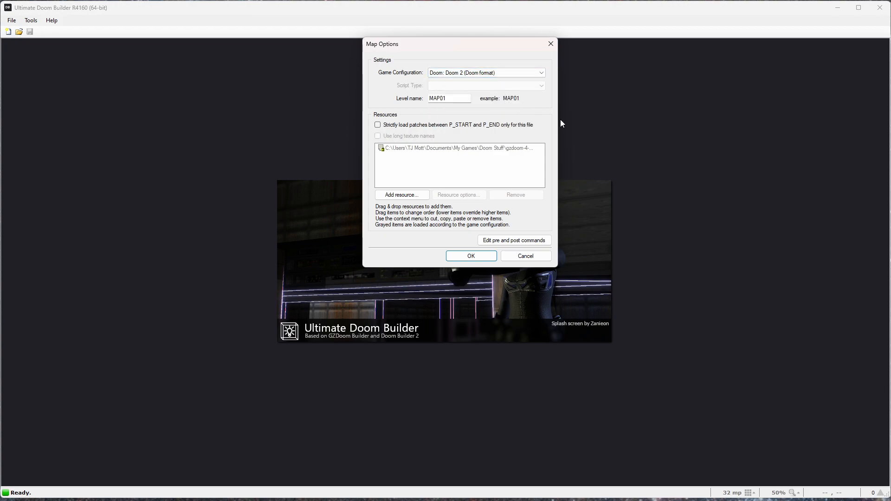
left_click(450, 98)
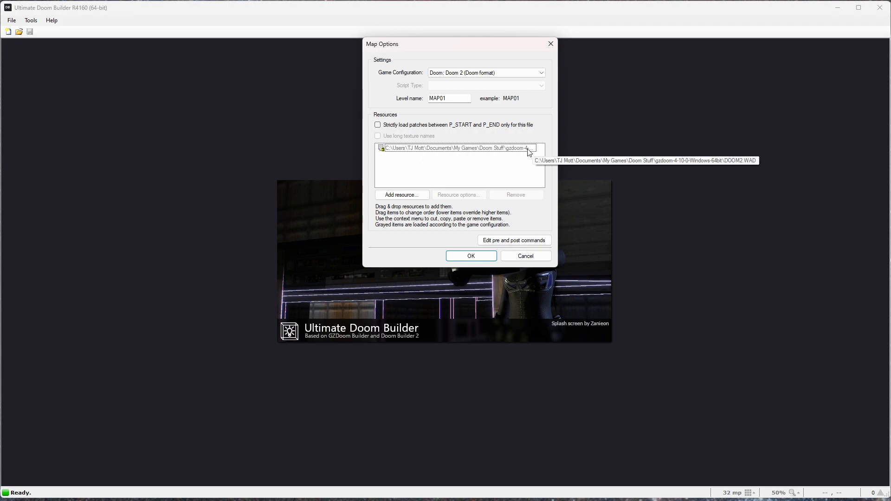
mouse_move(523, 153)
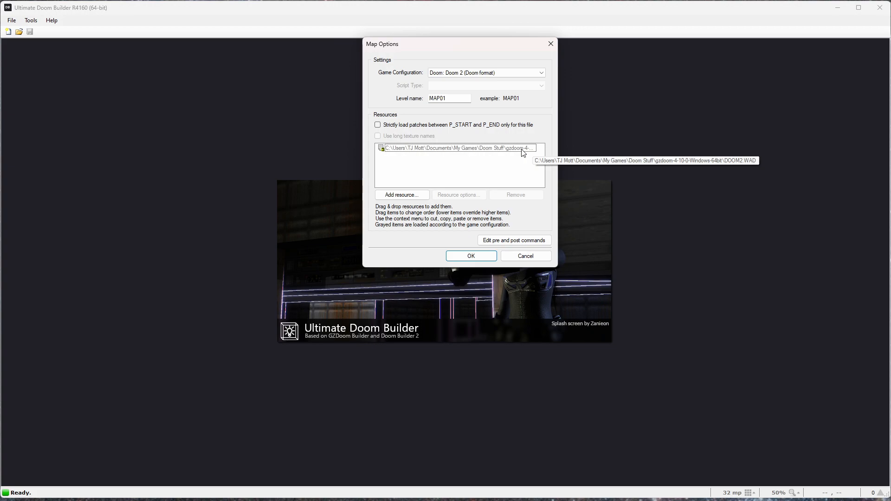
left_click(449, 98)
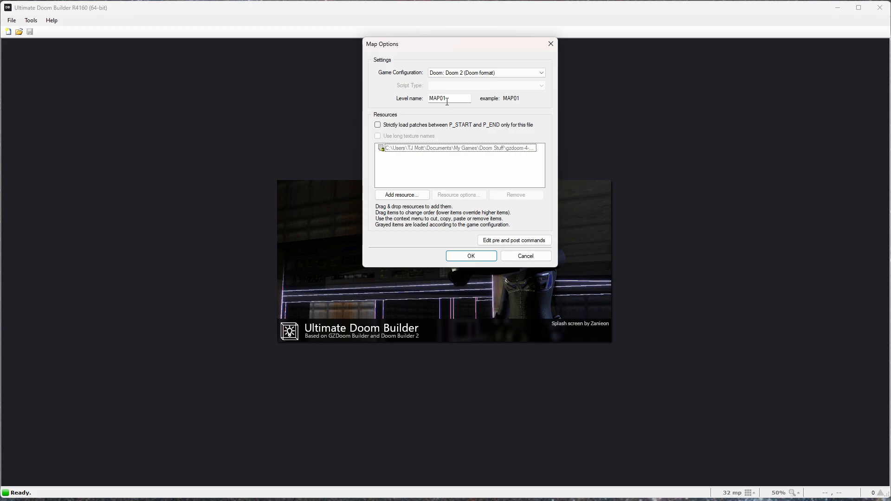
Step: Confirm the map options and draw the corners of a 576 x 384 room
left_click(470, 255)
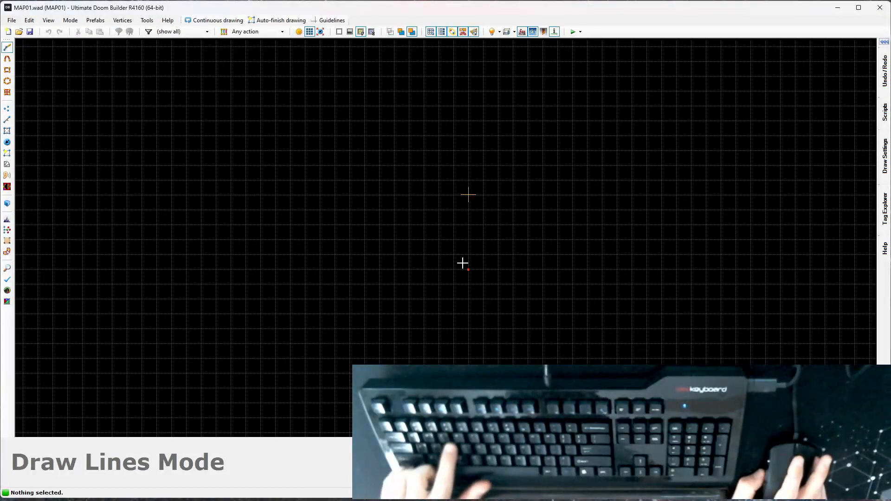
mouse_move(427, 140)
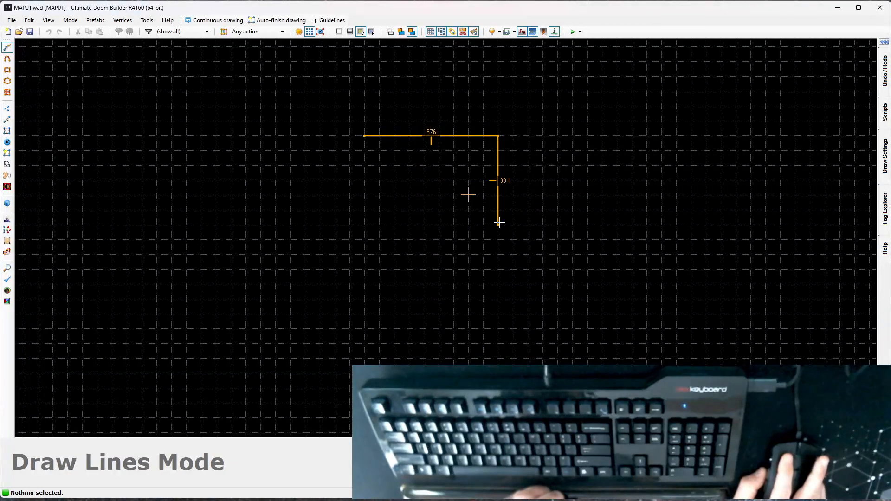
left_click(364, 136)
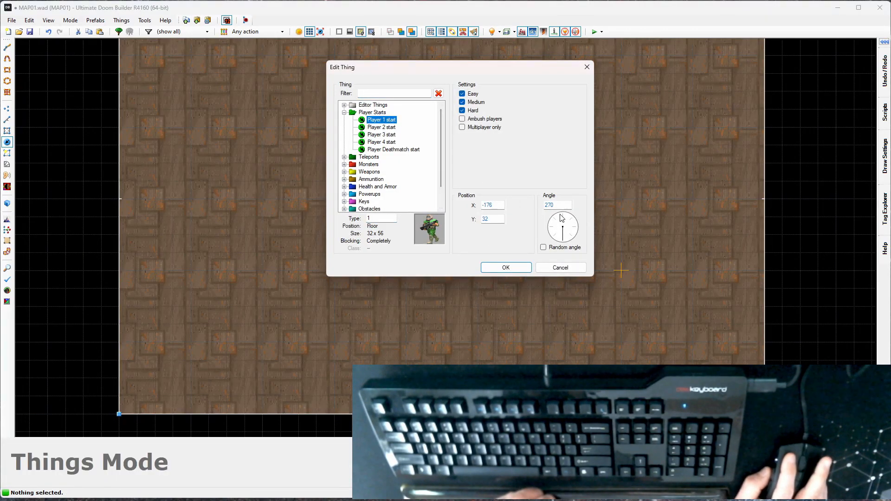
Step: Confirm the Player 1 start and save the map as MAP01.wad
left_click(506, 268)
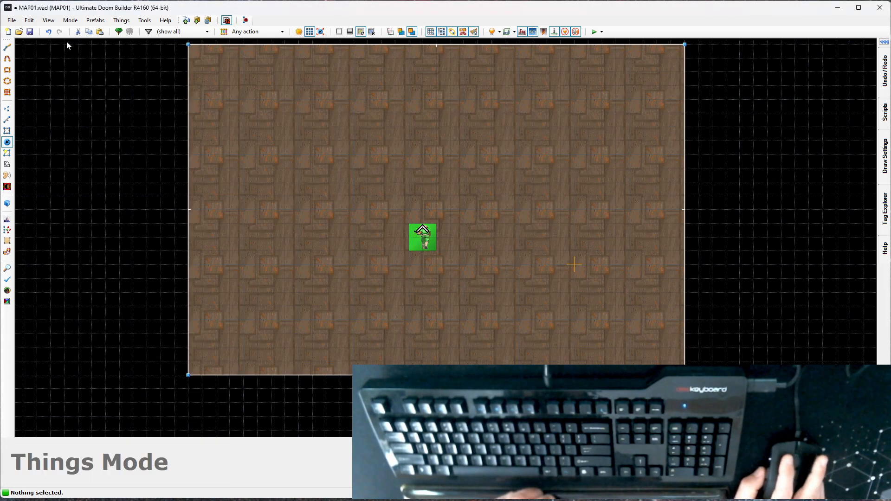
left_click(10, 20)
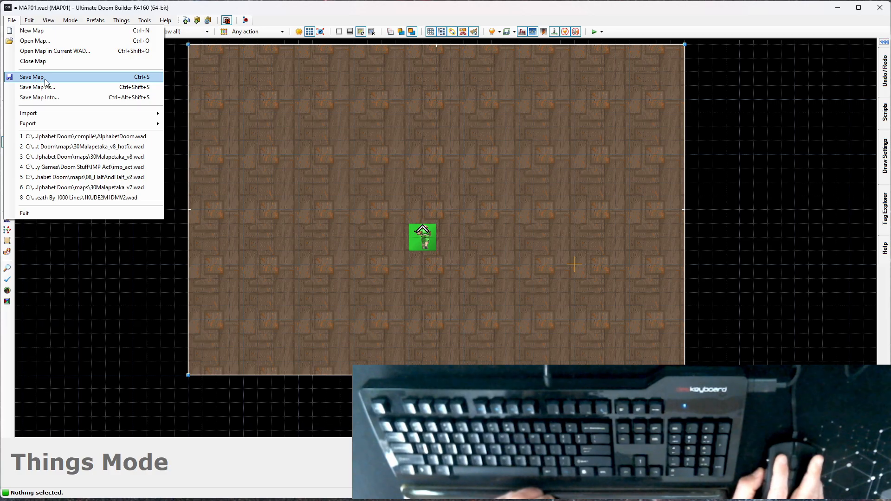
left_click(37, 87)
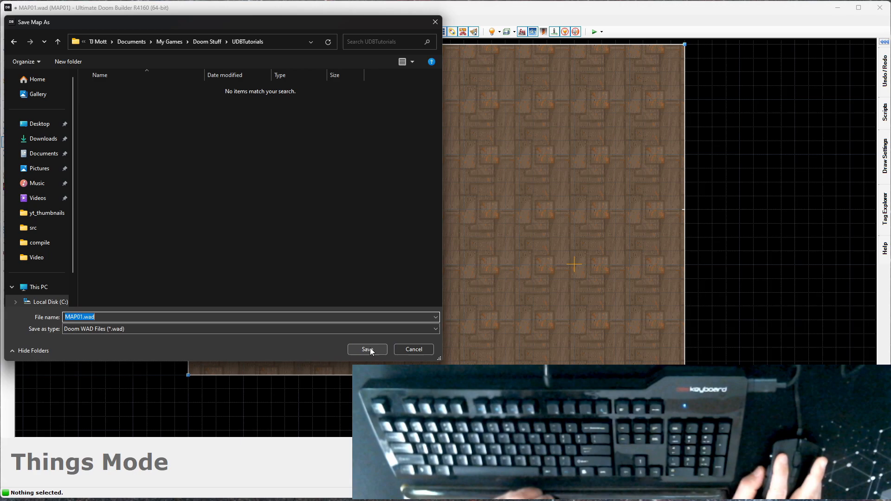
left_click(367, 349)
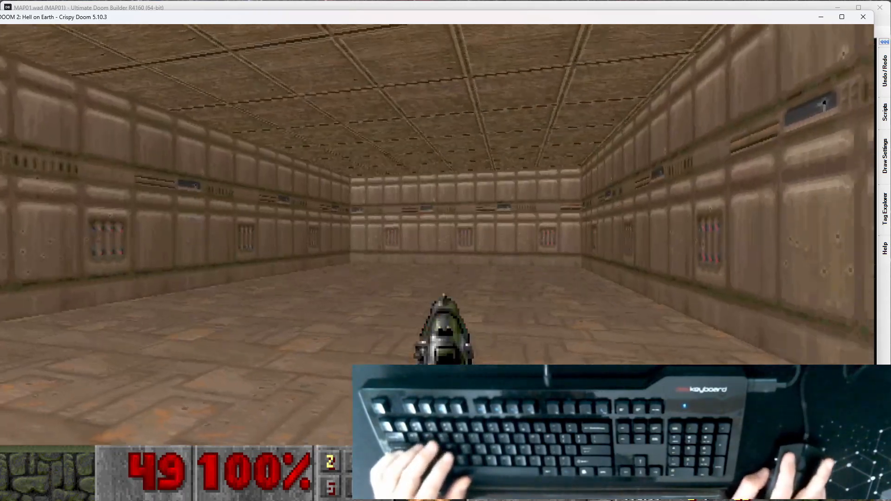
Step: Walk forward through the room in Crispy Doom
key("w")
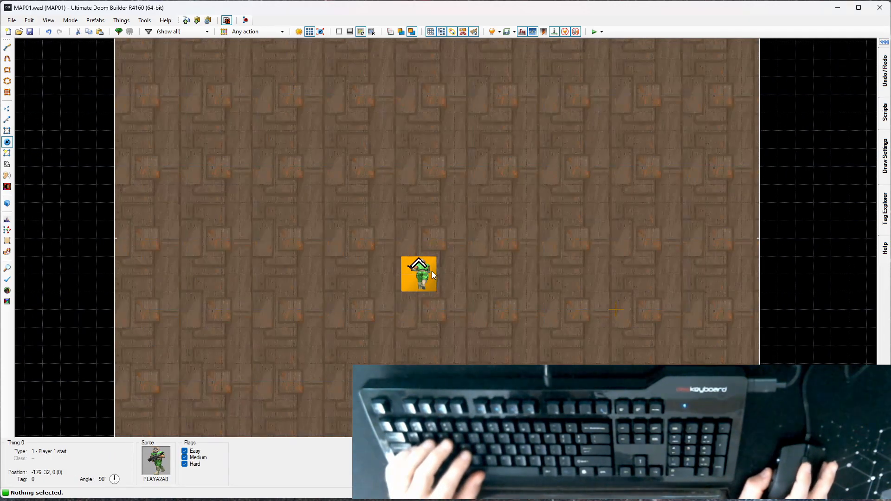
Step: Drag the Player 1 start left of centre and confirm the room's sector settings
left_click_drag(418, 273, 436, 184)
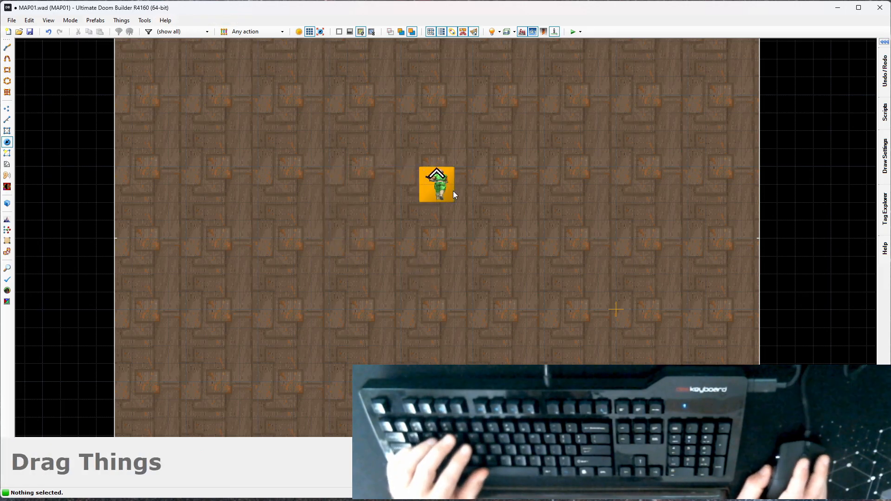
left_click_drag(436, 185, 365, 237)
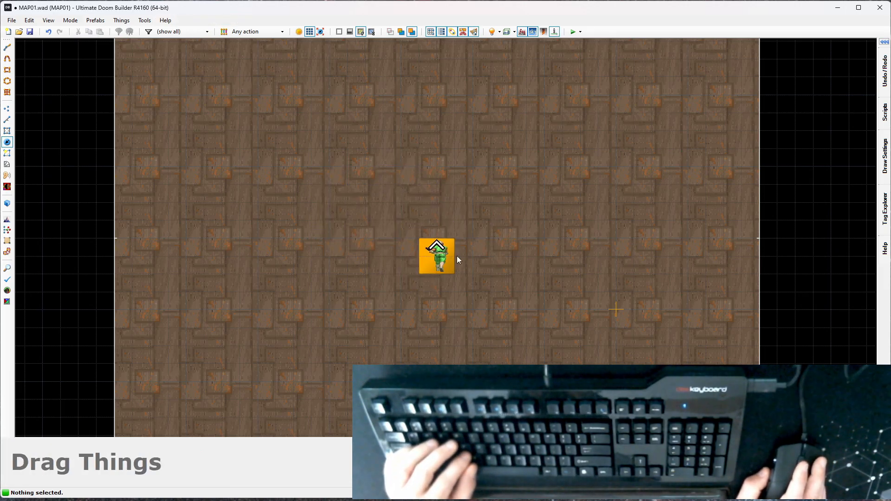
left_click_drag(437, 255, 347, 238)
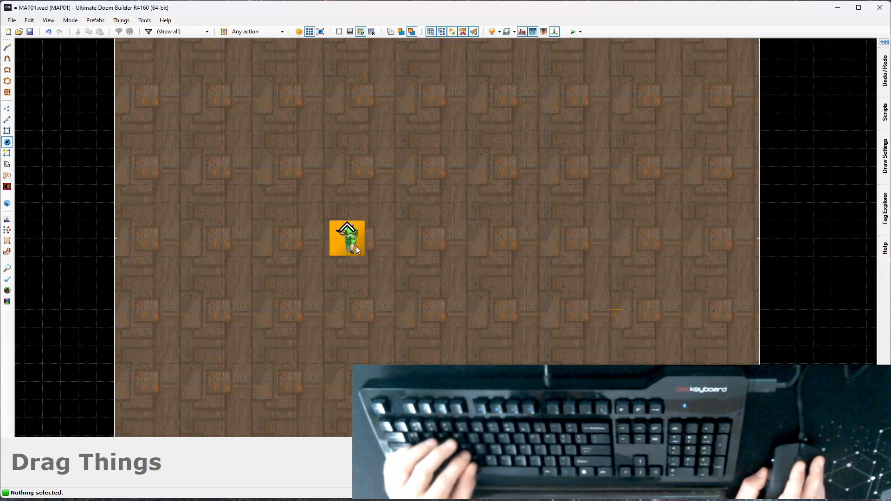
left_click_drag(347, 238, 365, 256)
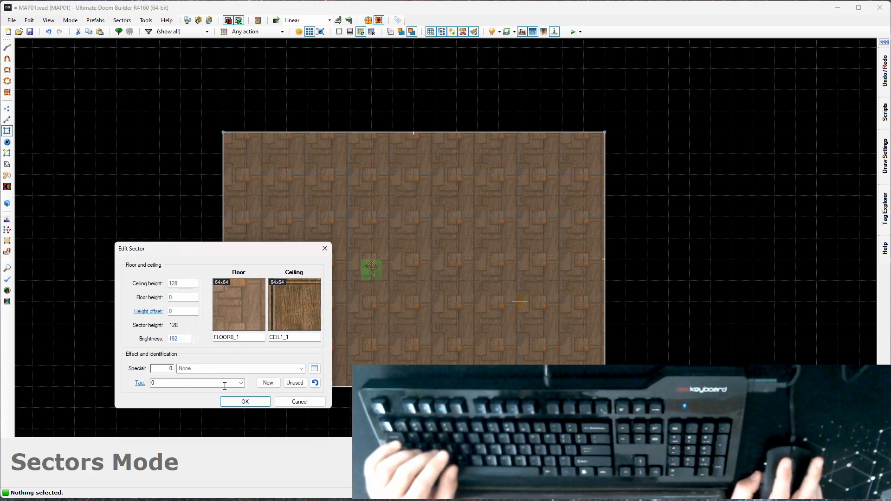
left_click(245, 402)
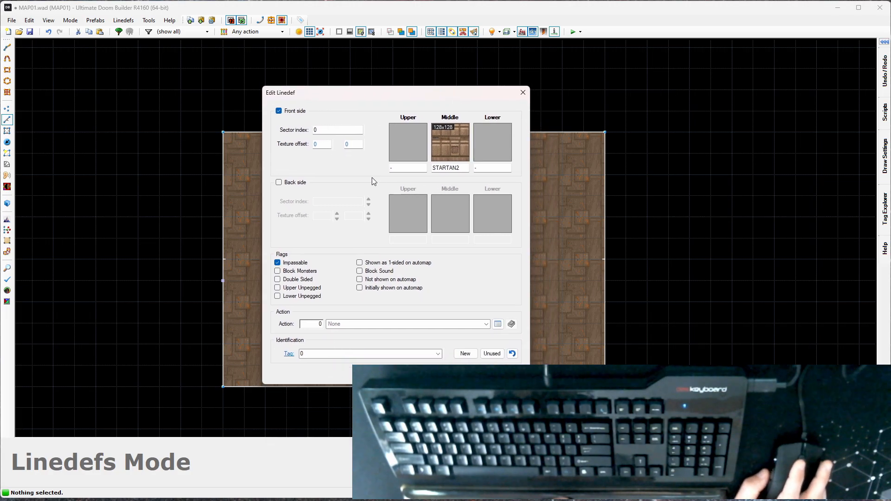
mouse_move(444, 347)
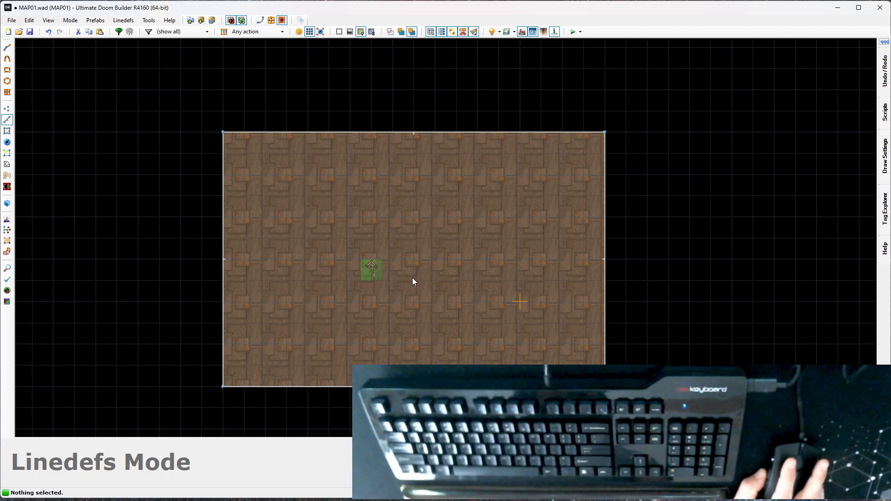
Step: In Vertices mode, drag the top and left vertices, then undo the reshaping
key("v")
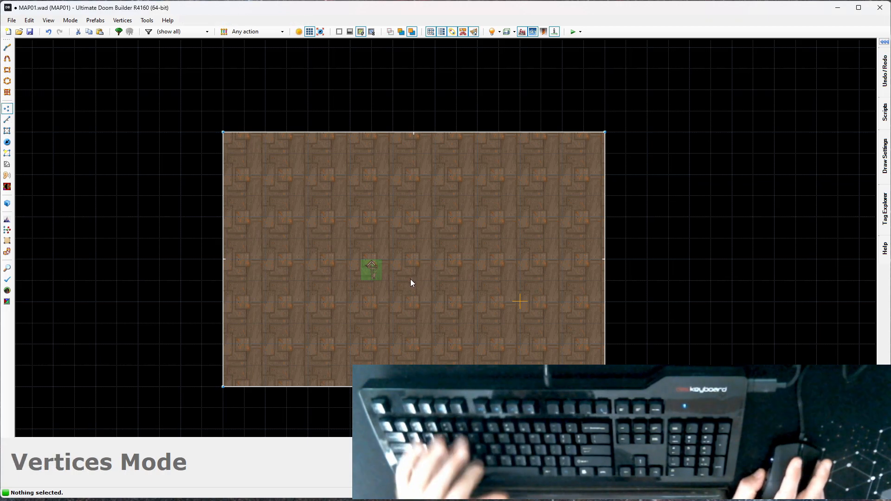
mouse_move(386, 149)
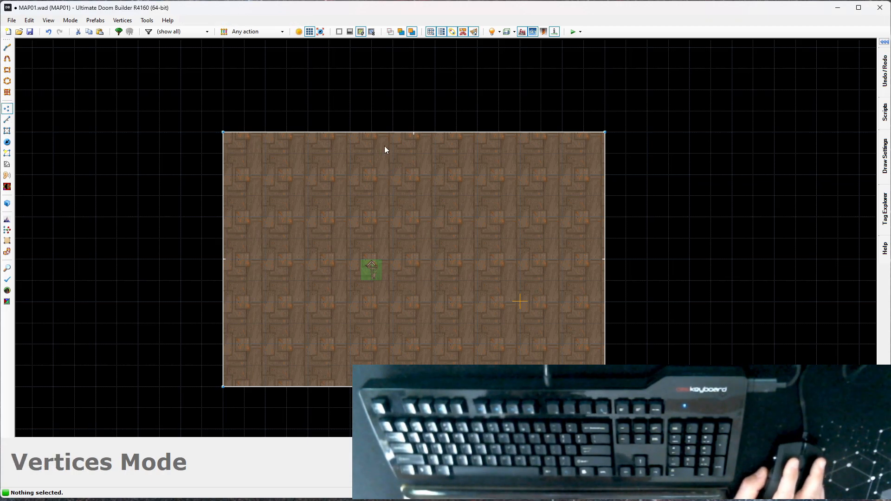
mouse_move(226, 384)
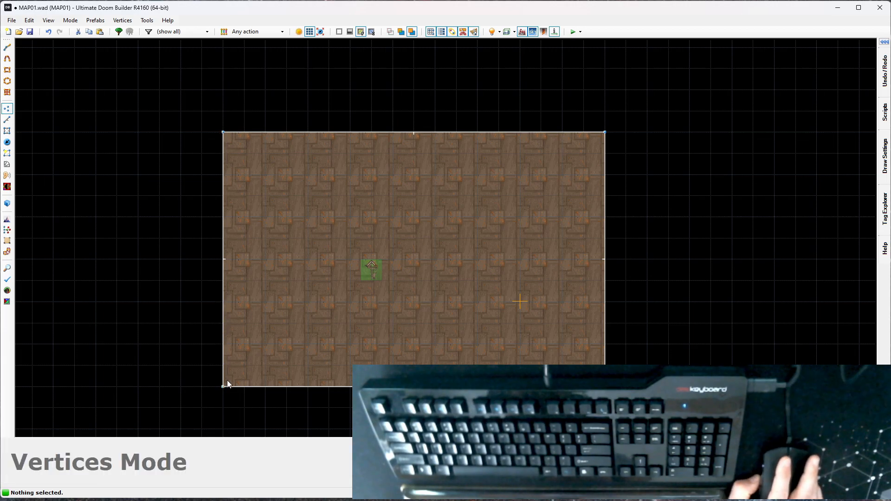
mouse_move(595, 146)
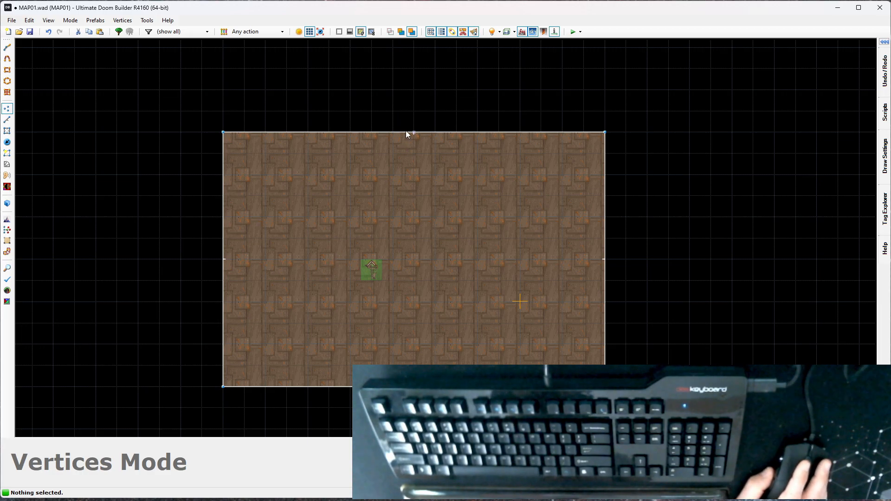
mouse_move(416, 140)
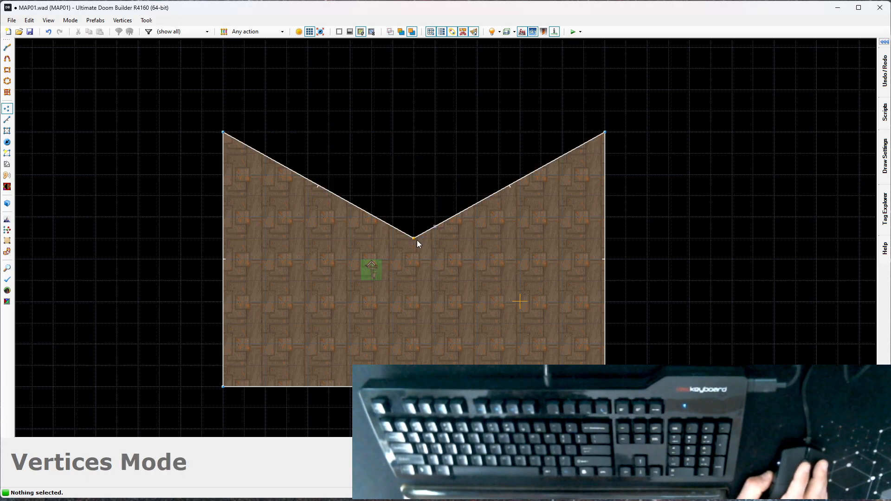
left_click_drag(415, 239, 332, 153)
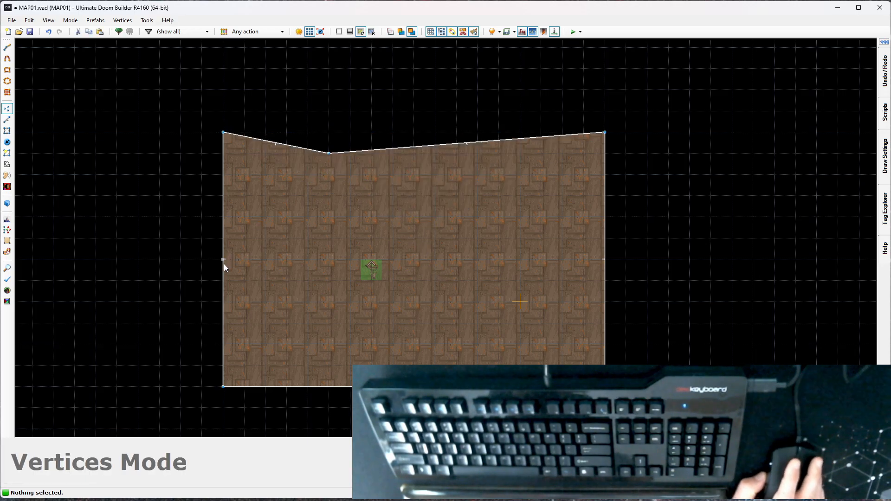
left_click_drag(223, 260, 287, 240)
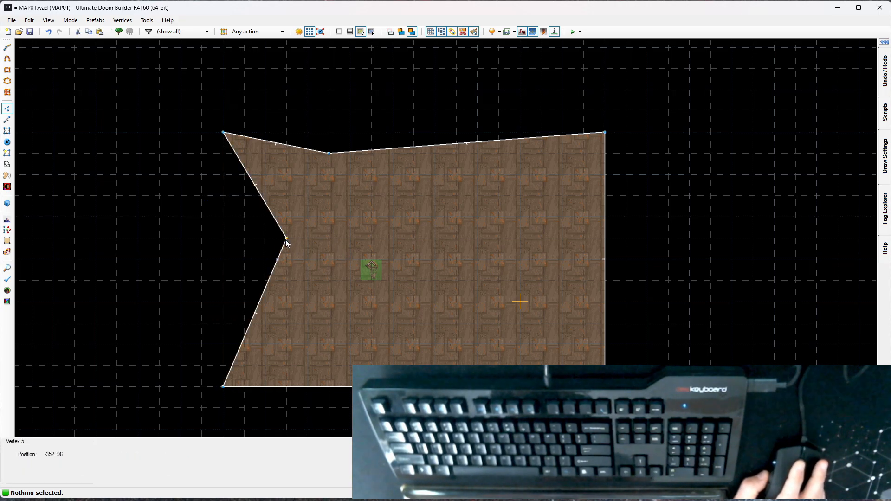
key("Delete")
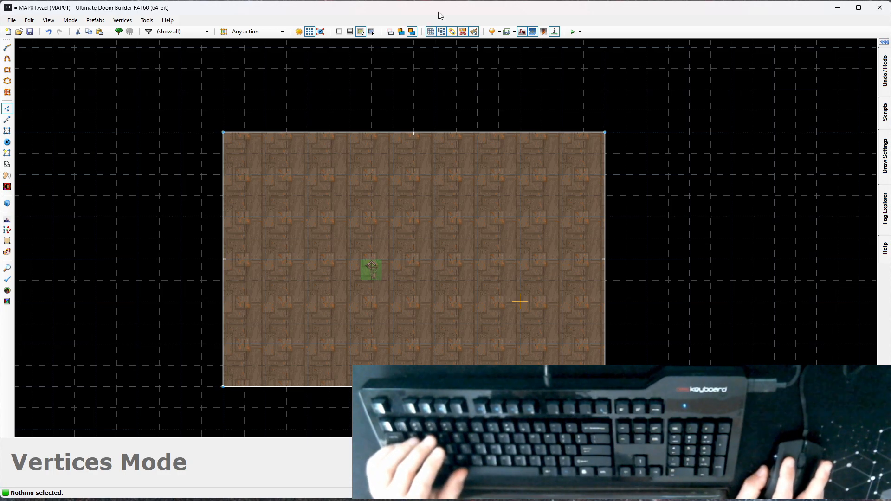
mouse_move(409, 278)
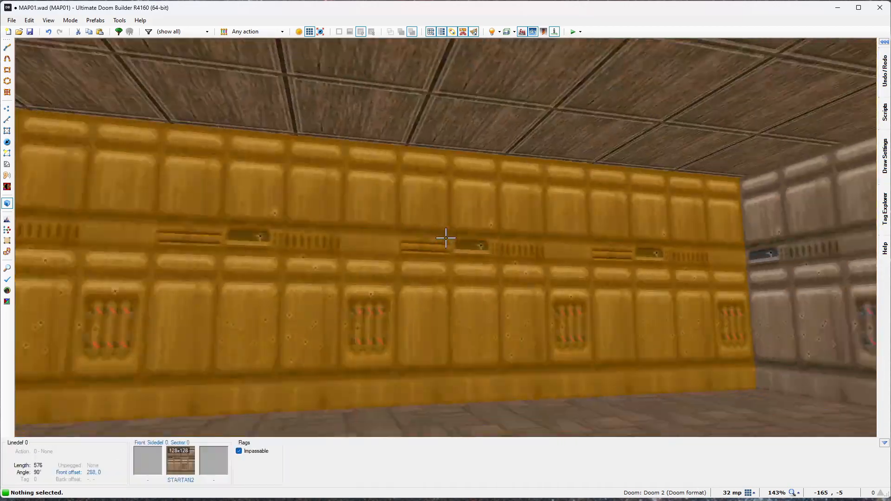
Step: Look around the room in 3D and open its sector properties (FLOOR0_1, CEIL1_1)
left_click(7, 110)
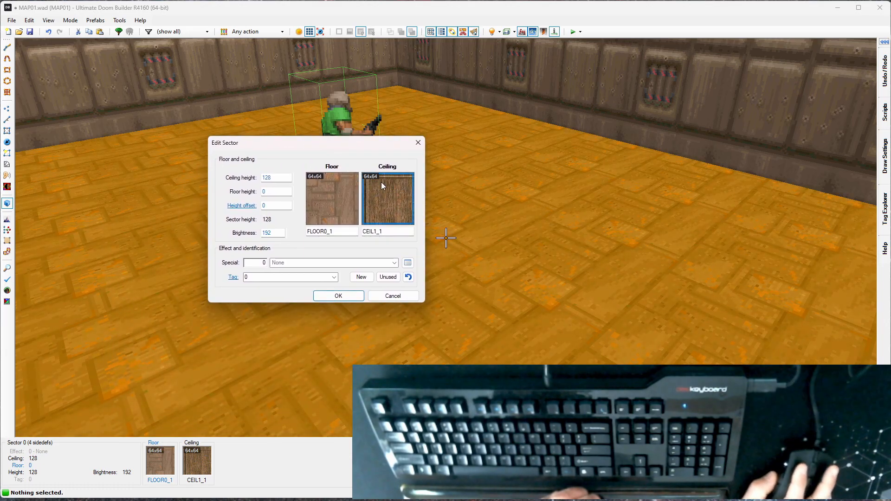
Step: Swap the FLOOR0_1 floor for the RROCK20 flat from the Outdoors flat set
left_click(387, 198)
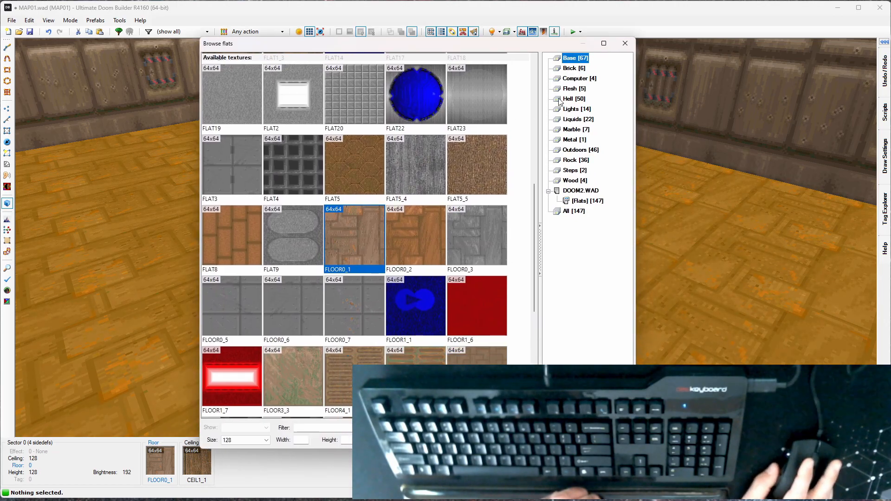
scroll("down", 3)
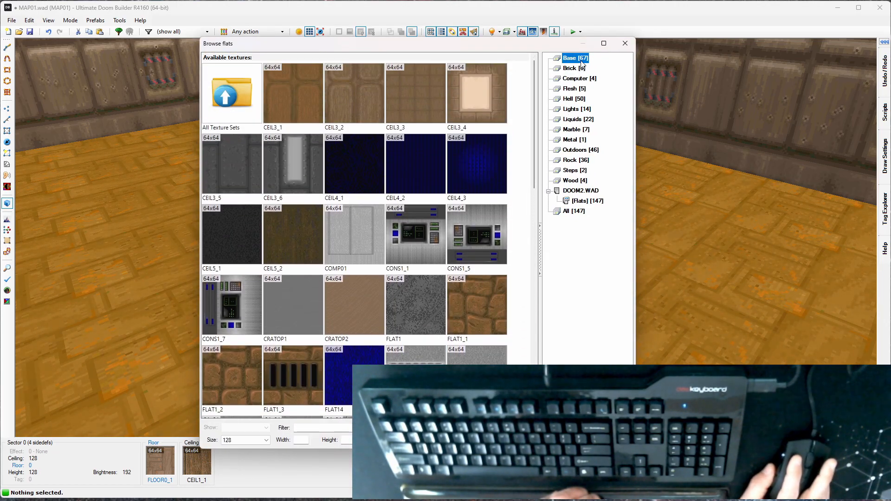
left_click(574, 149)
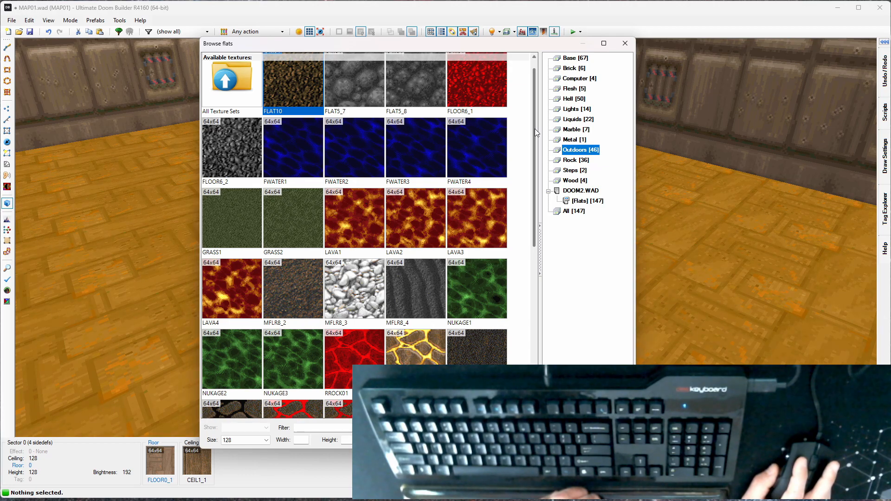
scroll("down", 3)
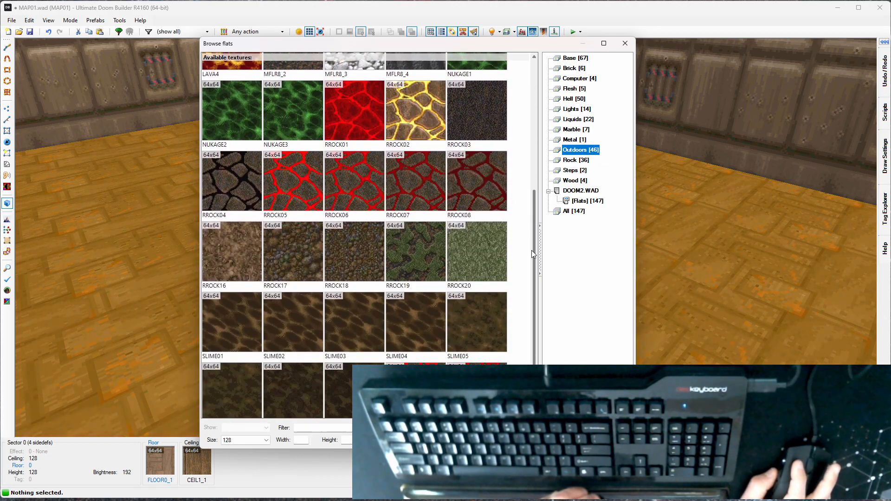
scroll("down", 3)
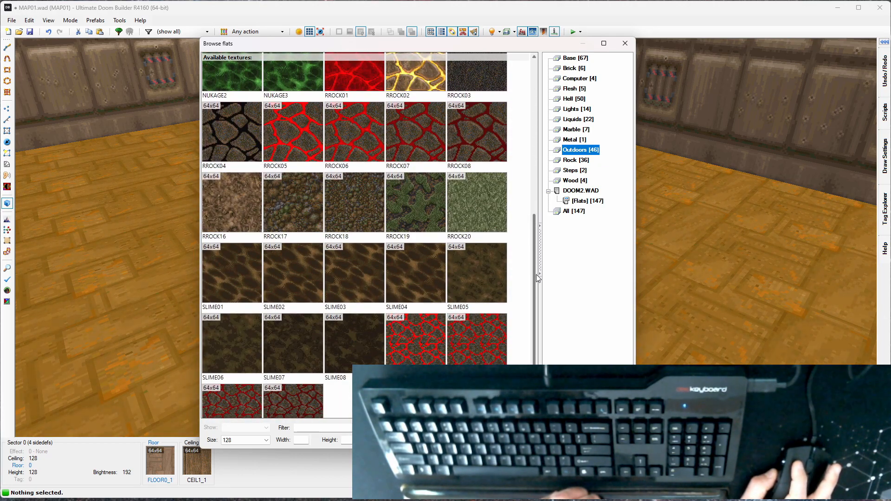
scroll("down", 3)
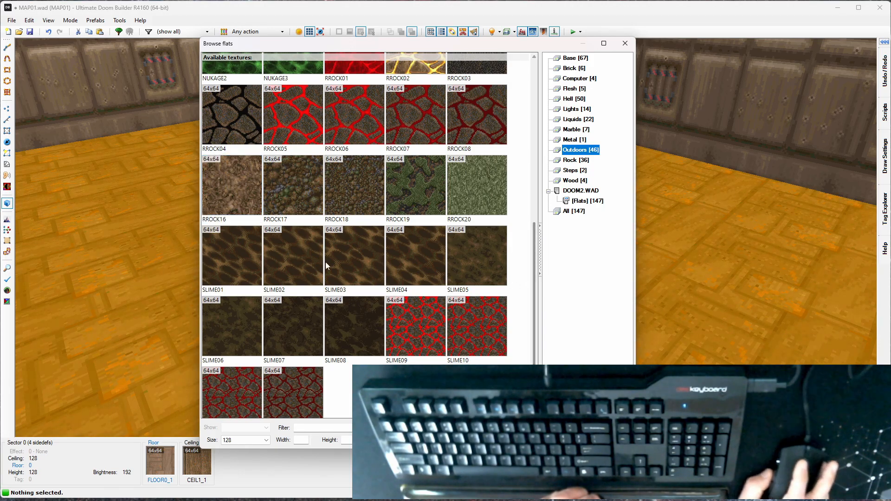
left_click(231, 185)
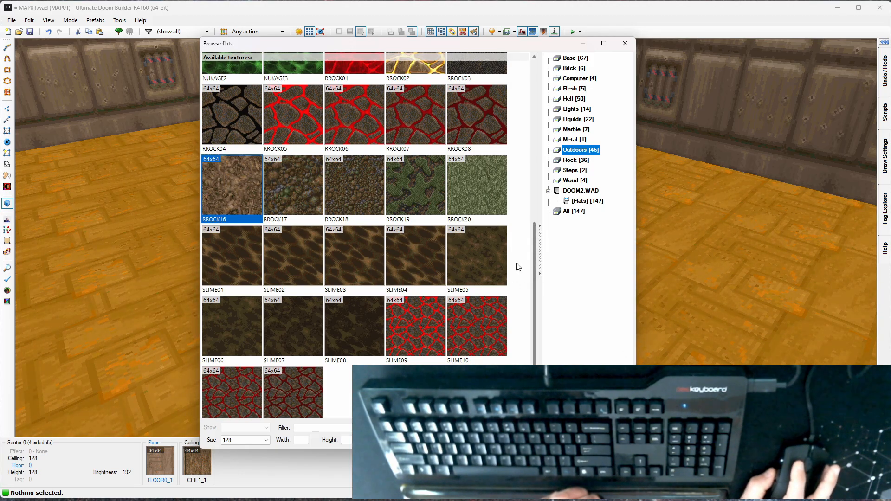
left_click(477, 186)
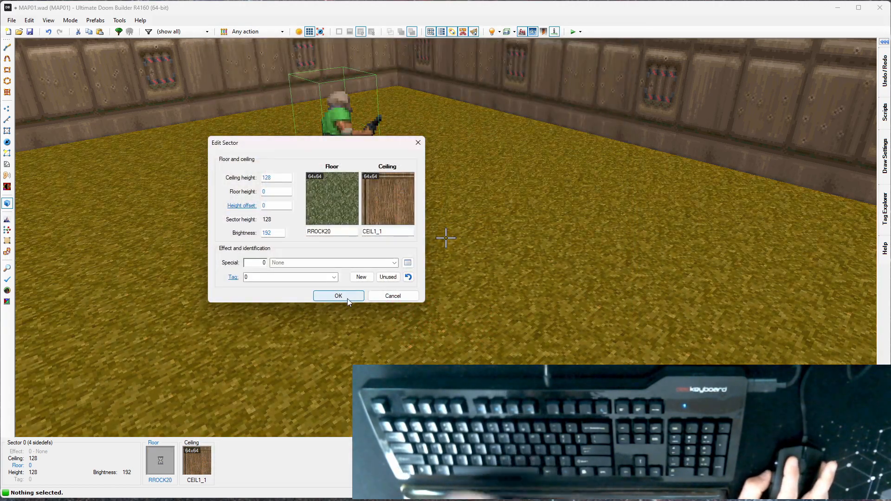
left_click(339, 296)
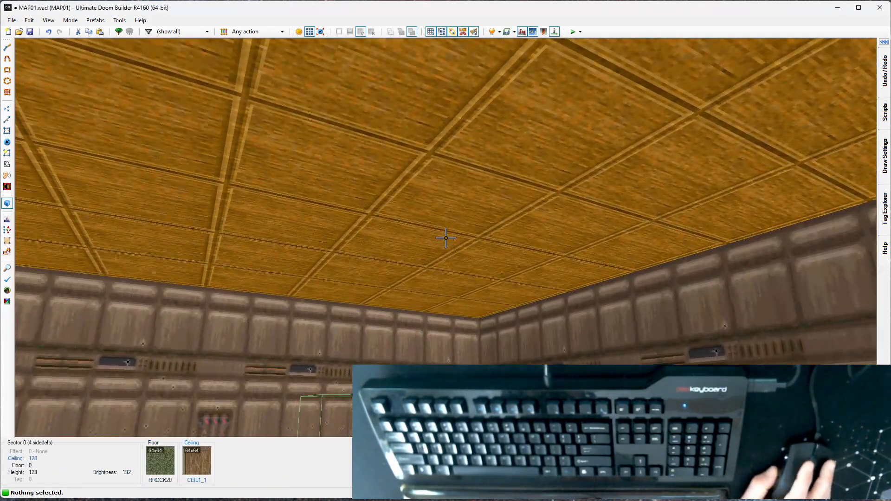
Step: In the room sector's properties, replace the CEIL1_1 ceiling name with F_SKY1 and apply
double_click(446, 238)
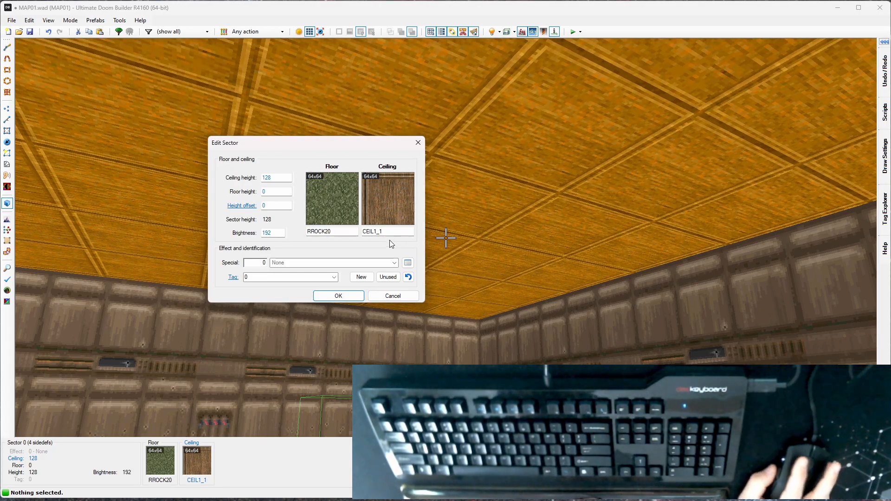
left_click(387, 232)
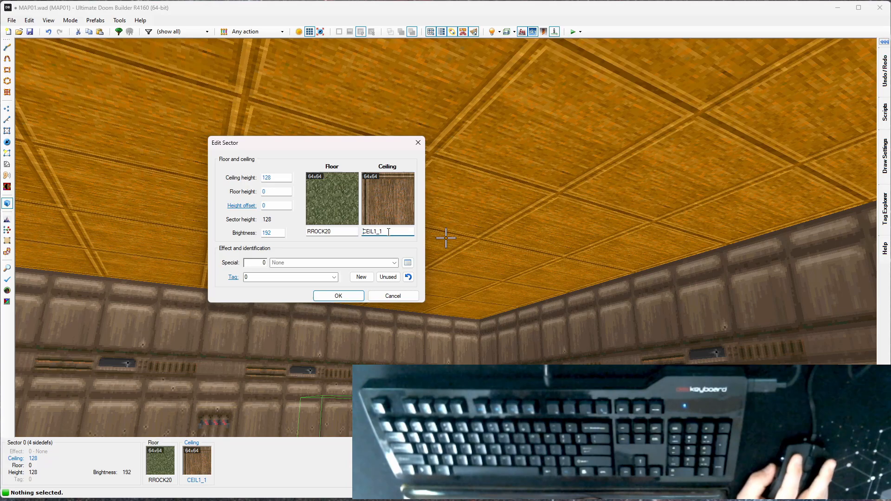
double_click(386, 232)
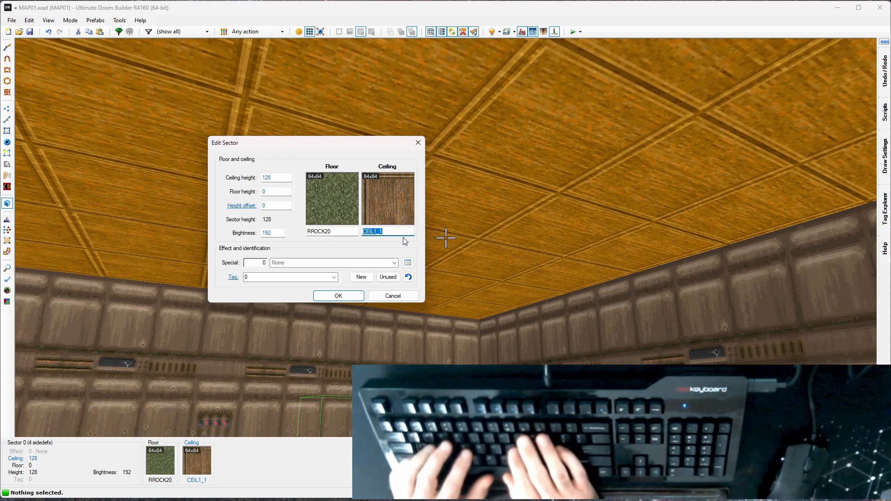
type("F_SKY1")
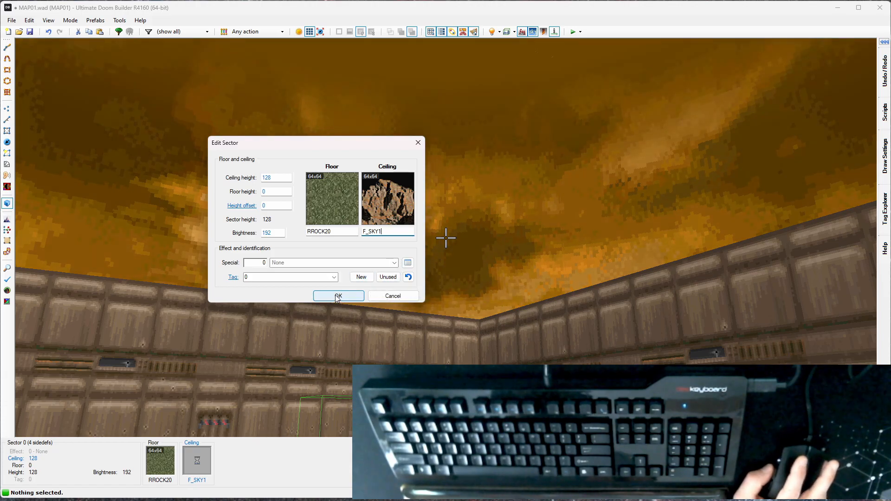
left_click(339, 296)
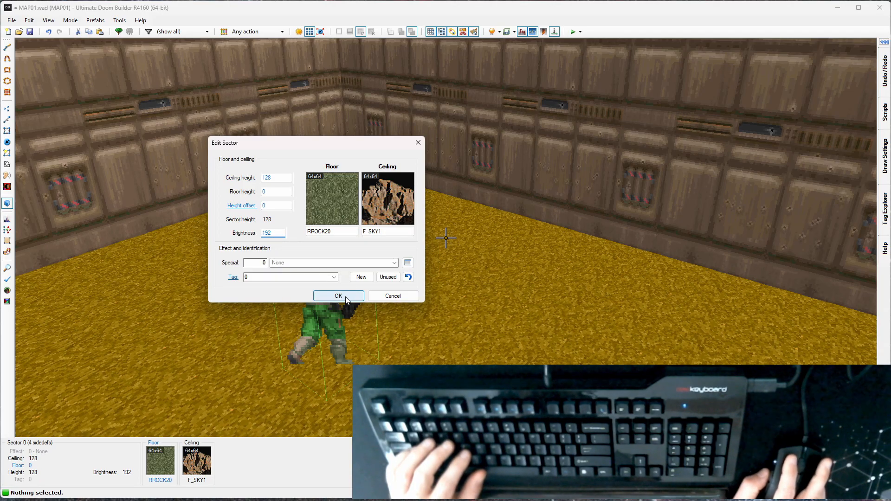
left_click(339, 296)
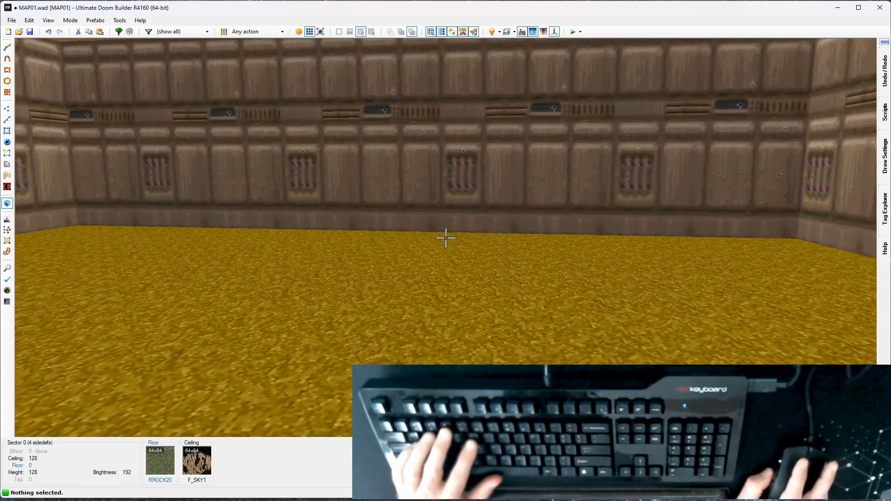
key("t")
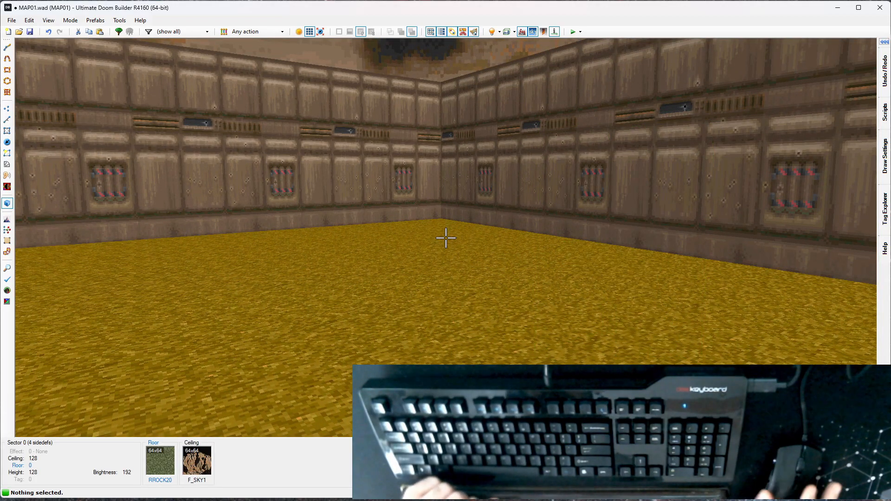
key("t")
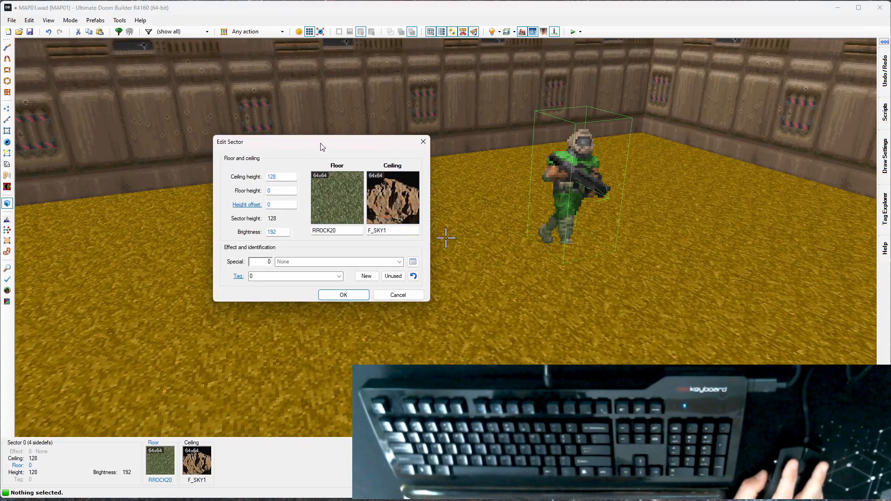
Step: Enter 256 in the room sector's Brightness field
left_click(279, 190)
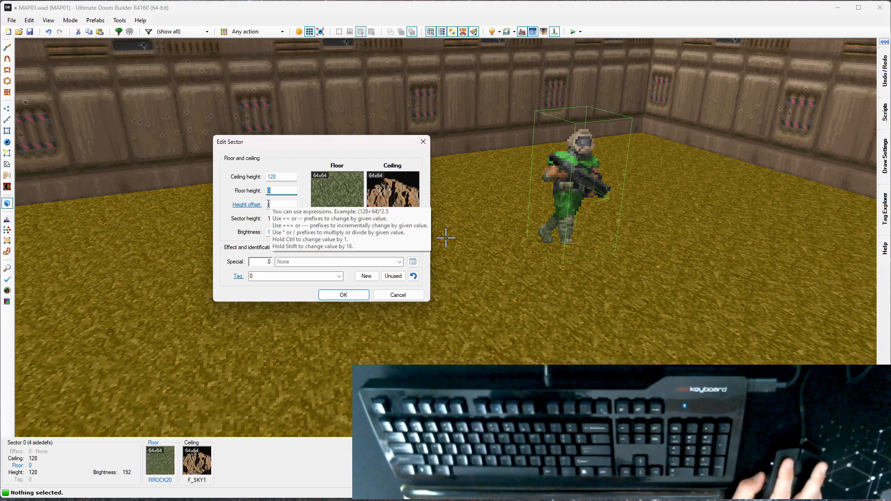
mouse_move(307, 177)
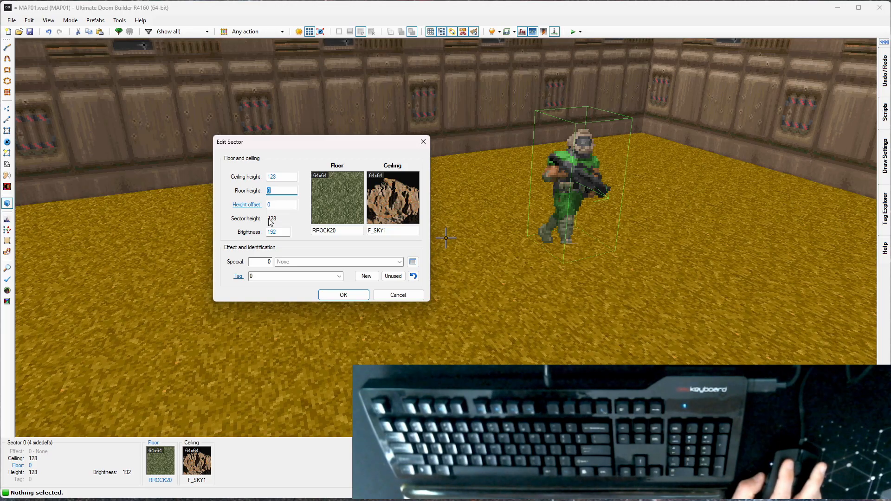
mouse_move(284, 233)
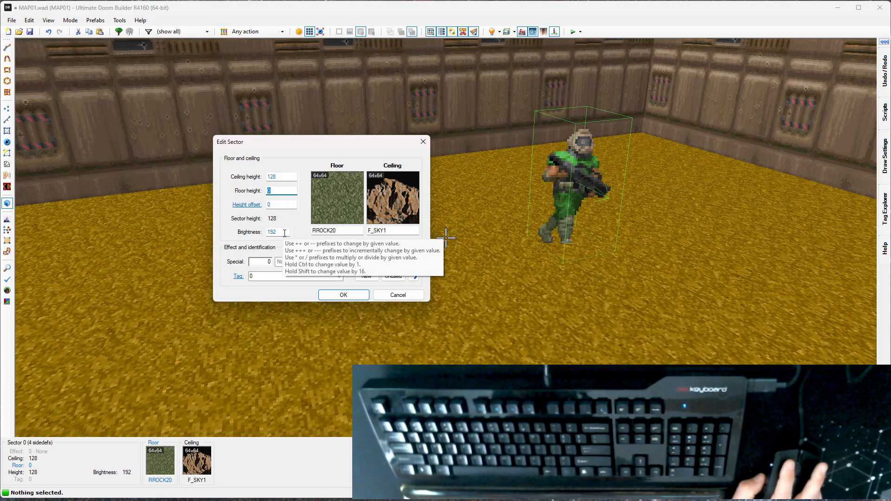
mouse_move(292, 233)
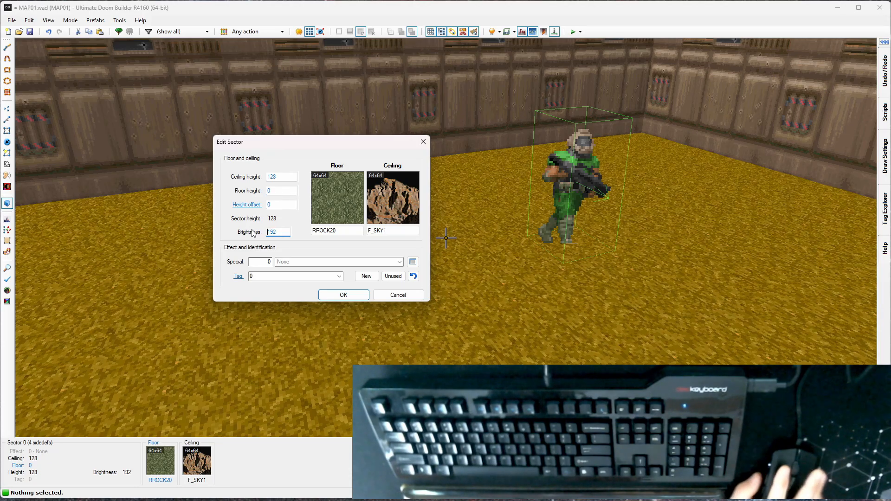
type("257")
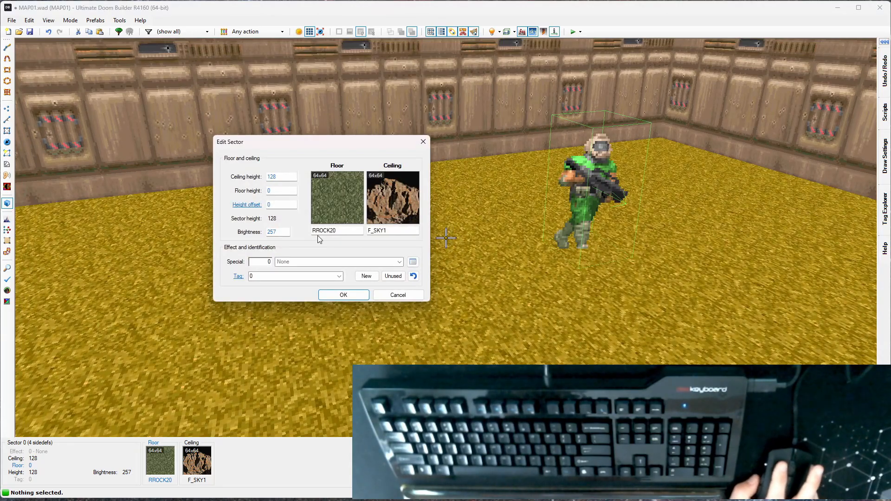
type("25")
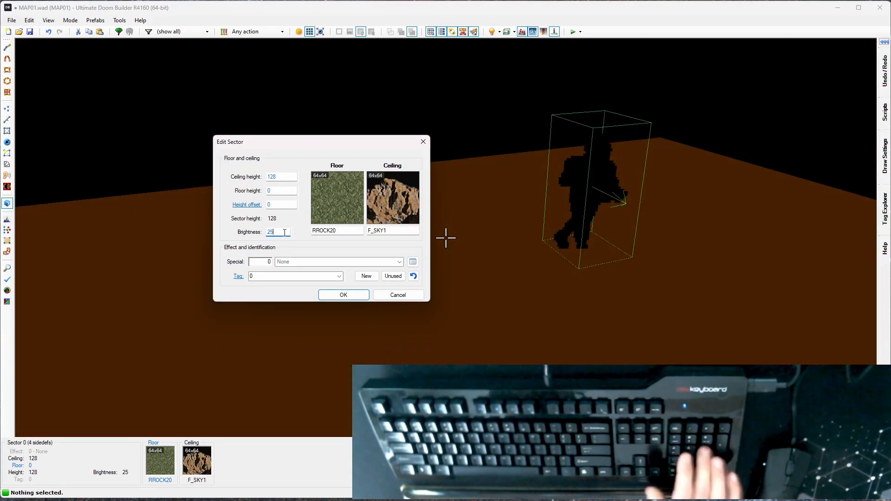
type("256")
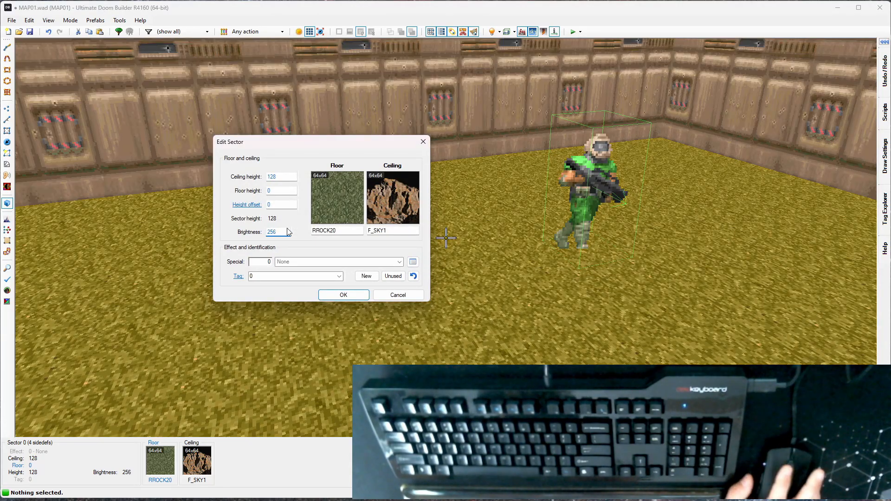
left_click(277, 232)
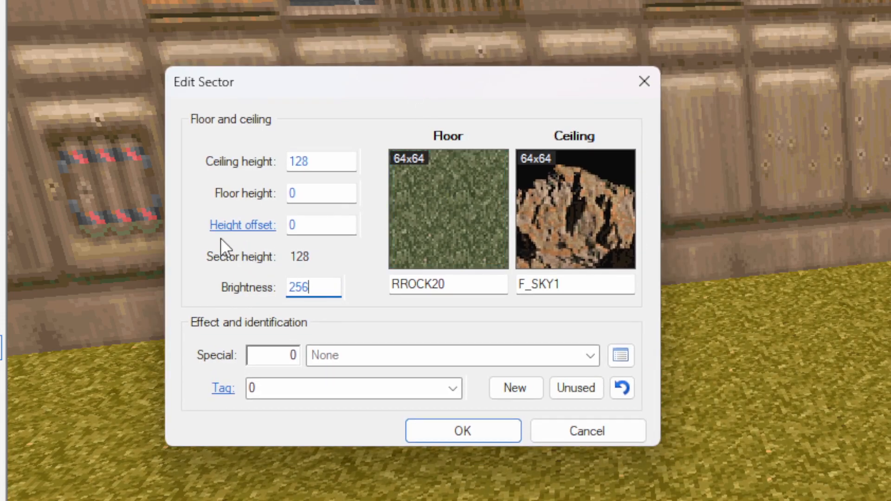
Step: Step the brightness spinner down and up, then settle on 192 and apply
left_click(354, 293)
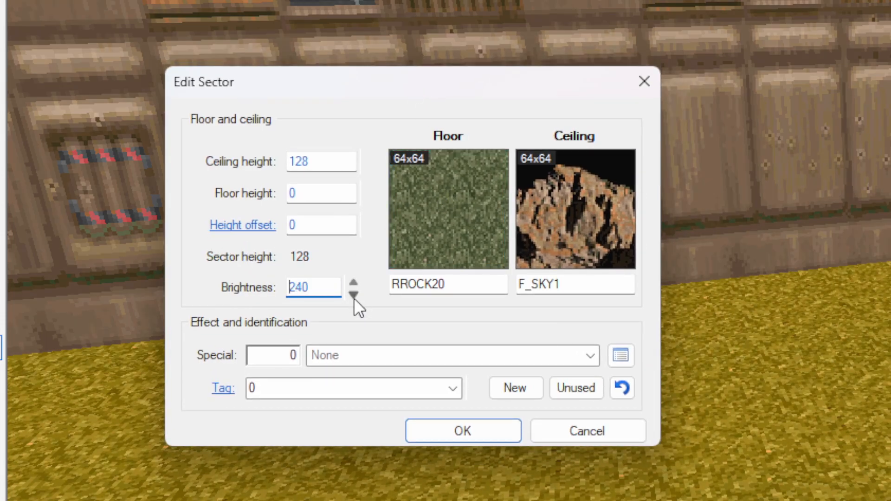
left_click(353, 294)
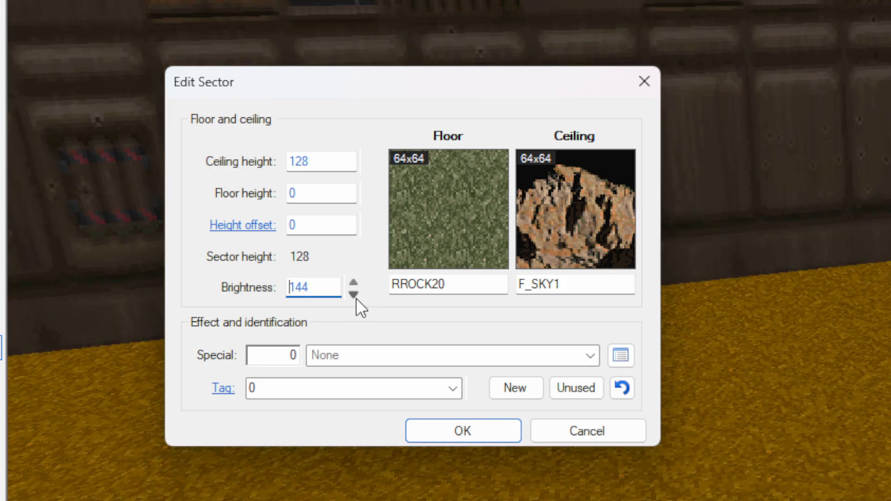
left_click(355, 295)
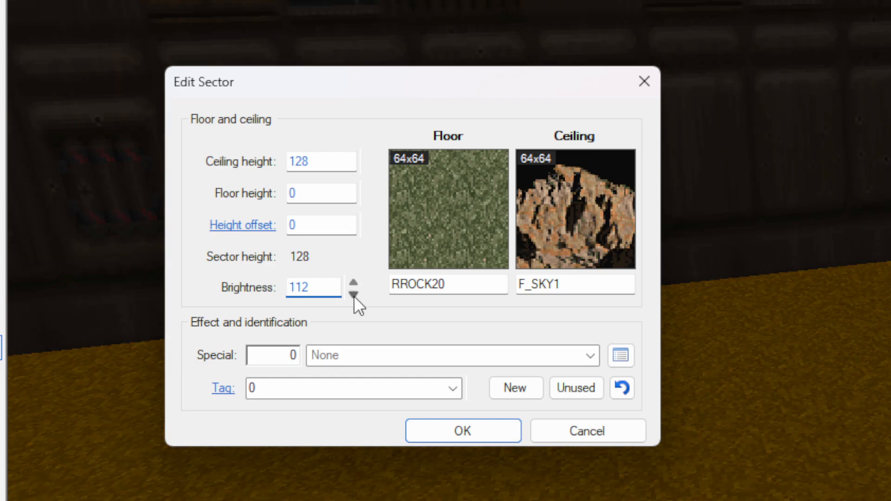
left_click(354, 294)
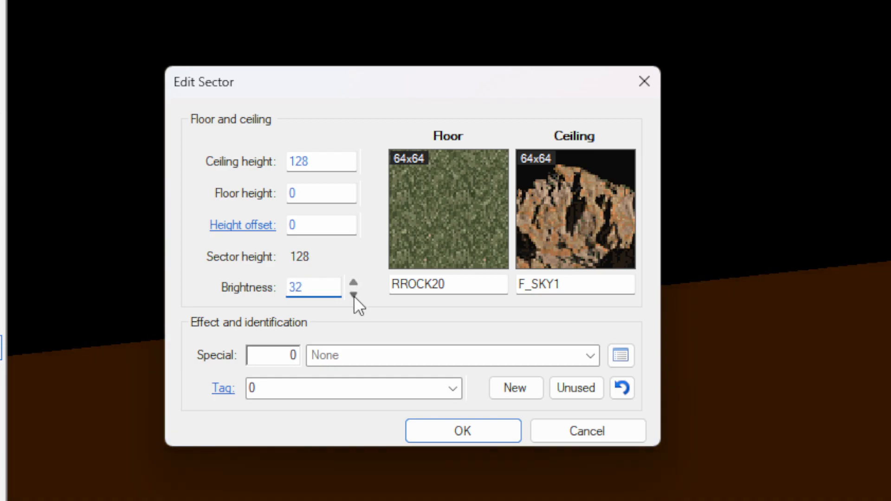
left_click(353, 295)
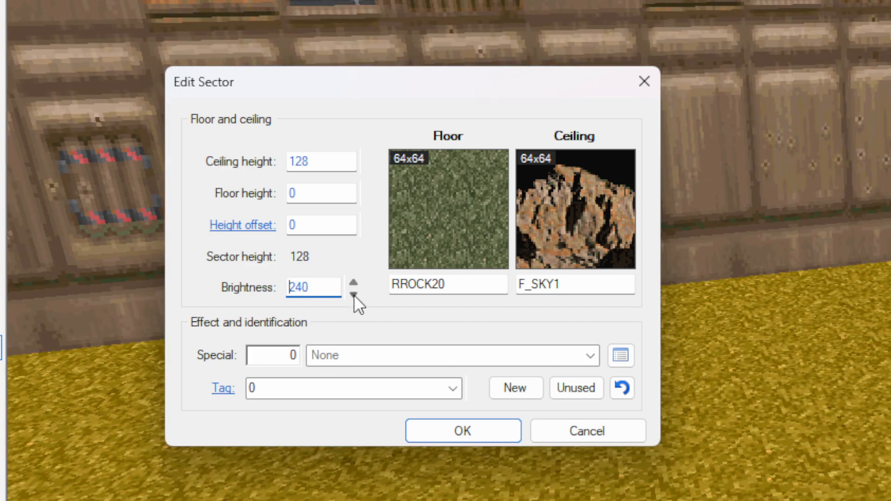
left_click(354, 295)
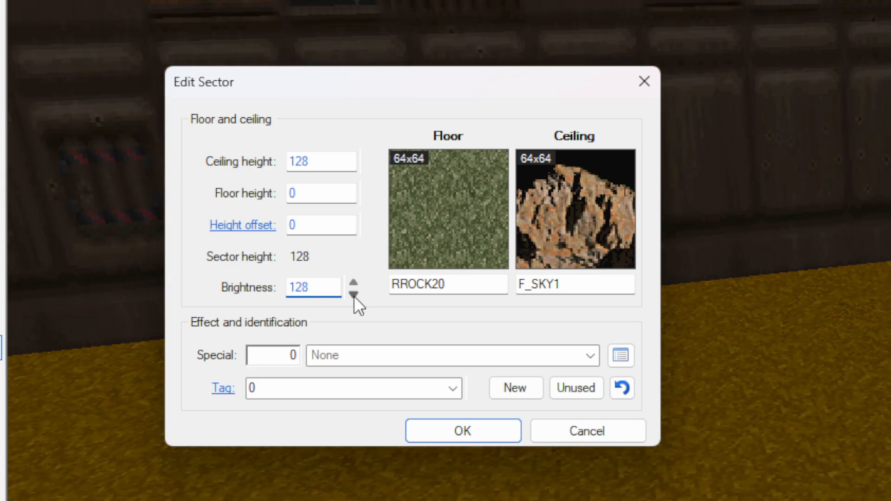
left_click(352, 294)
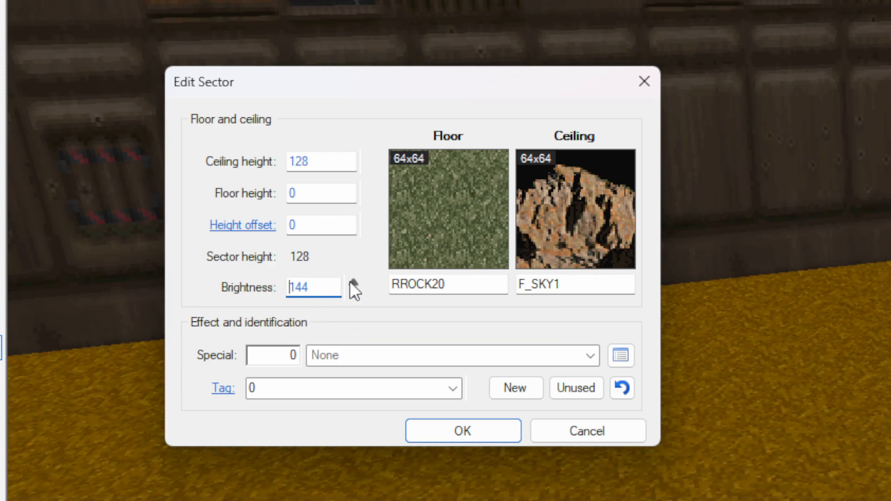
mouse_move(354, 310)
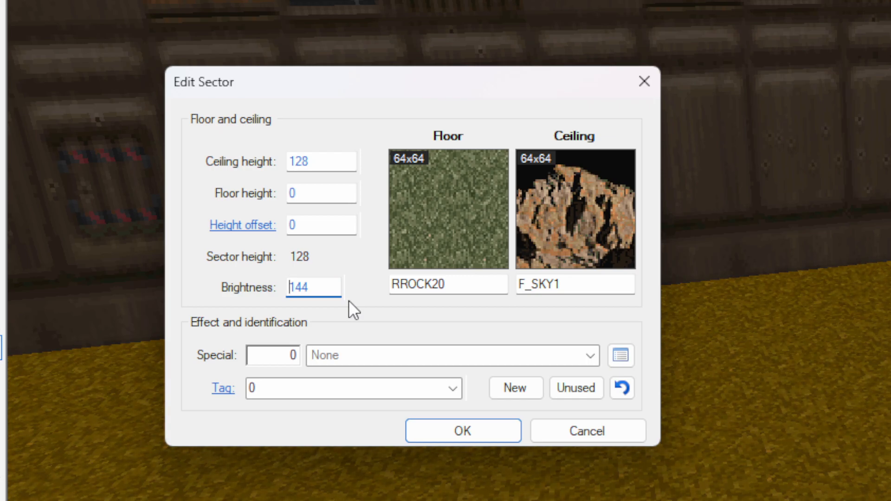
mouse_move(366, 316)
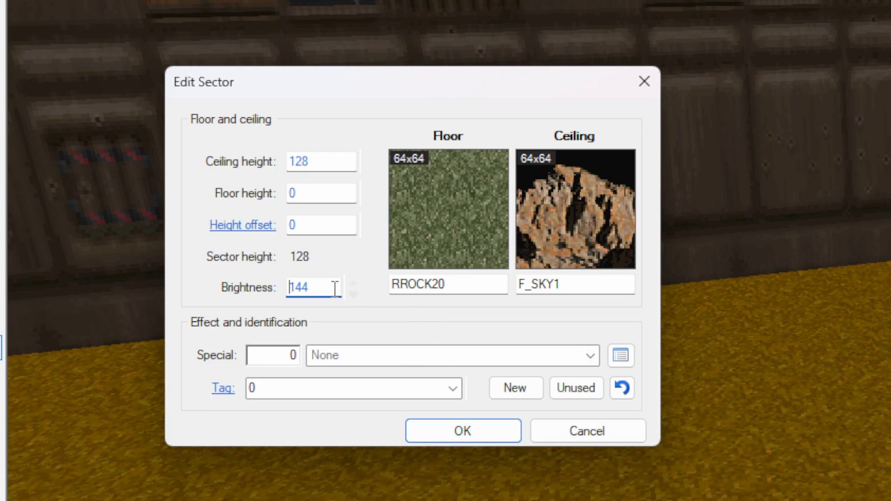
left_click(352, 295)
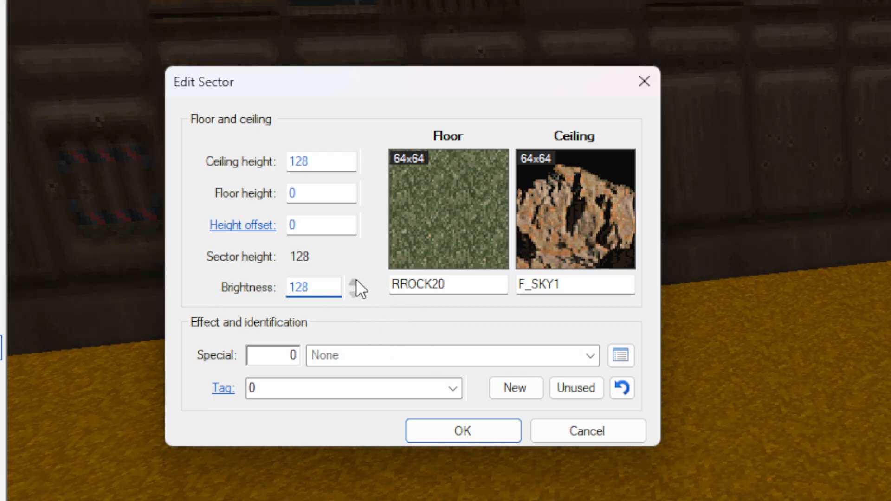
left_click(356, 281)
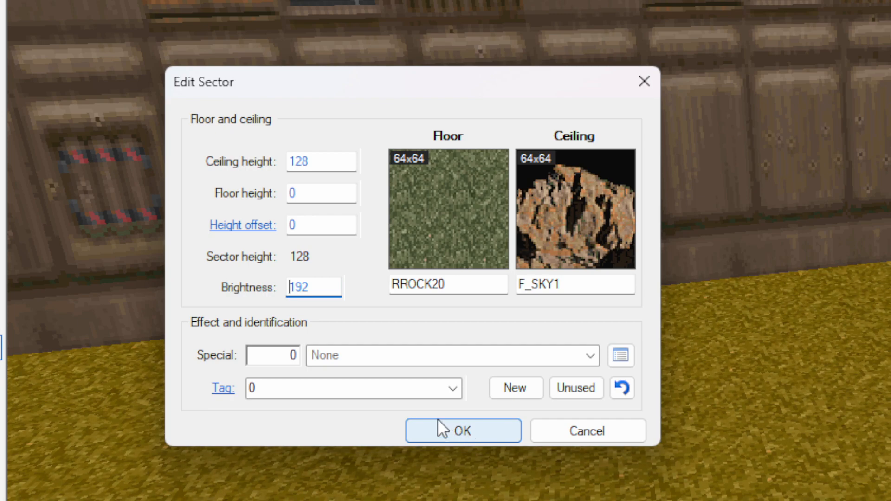
left_click(463, 431)
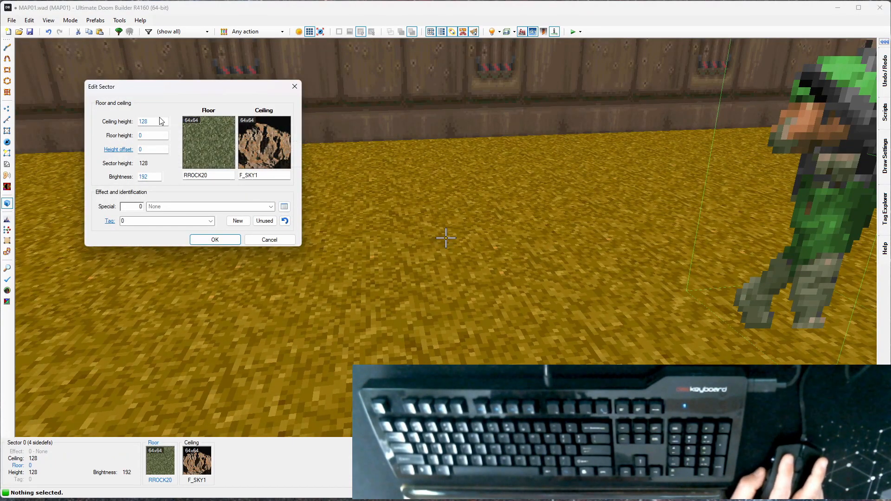
Step: Nudge the ceiling height down, return it to 128, and apply the sector settings
triple_click(153, 121)
type("160")
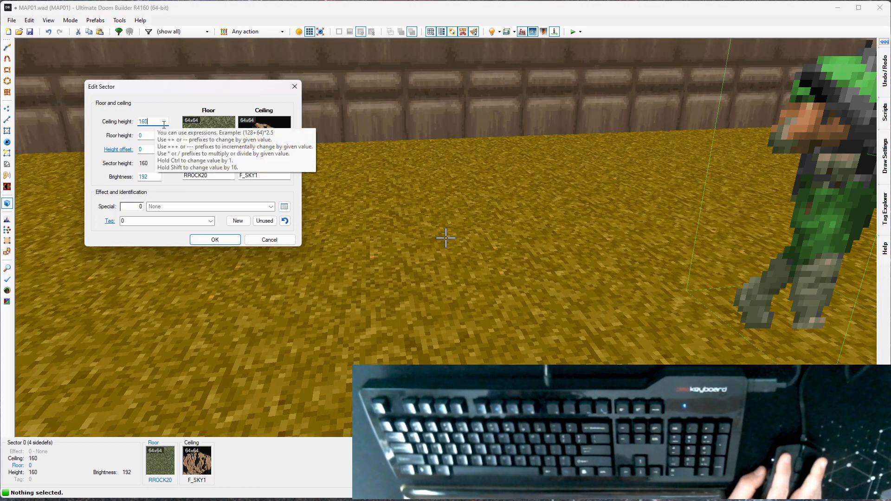
left_click(173, 125)
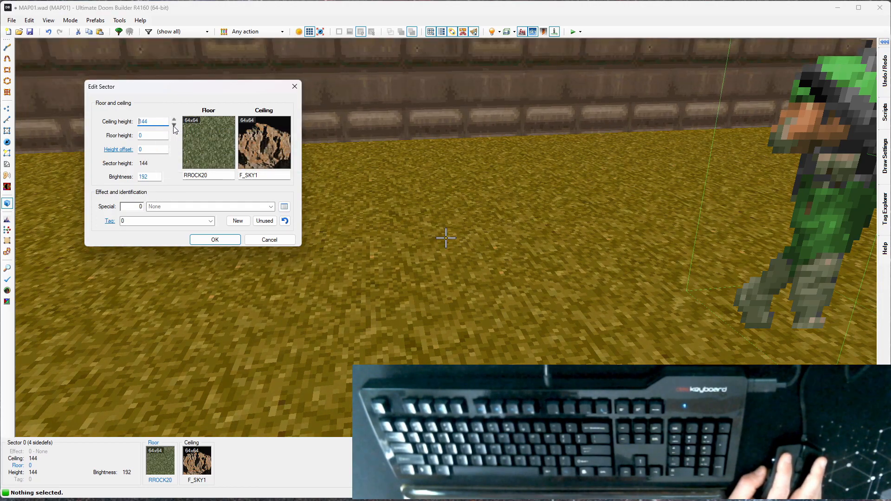
left_click(174, 127)
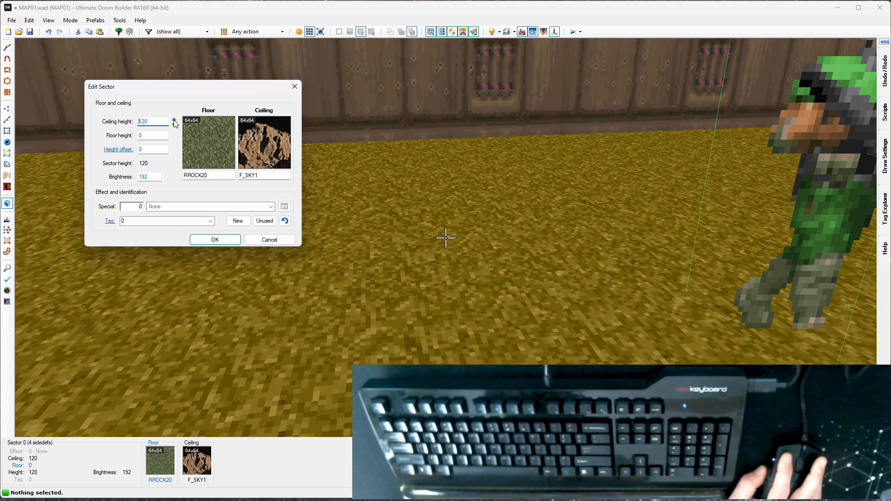
left_click(174, 119)
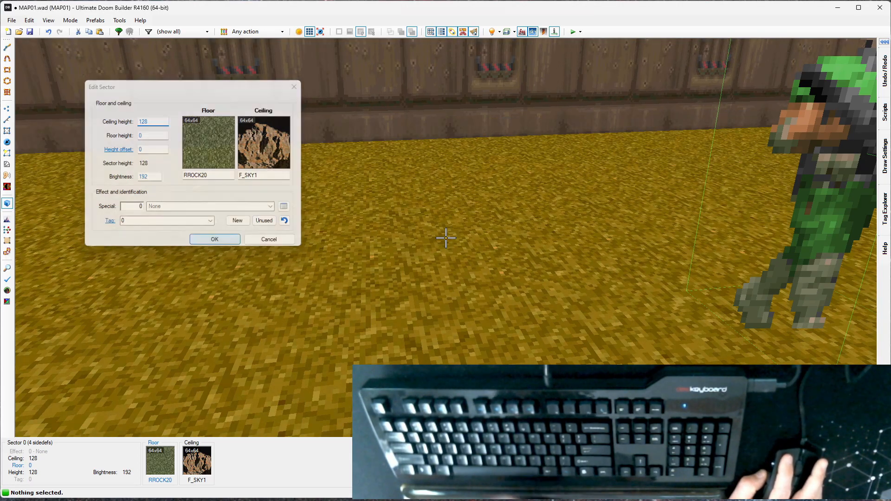
left_click(215, 239)
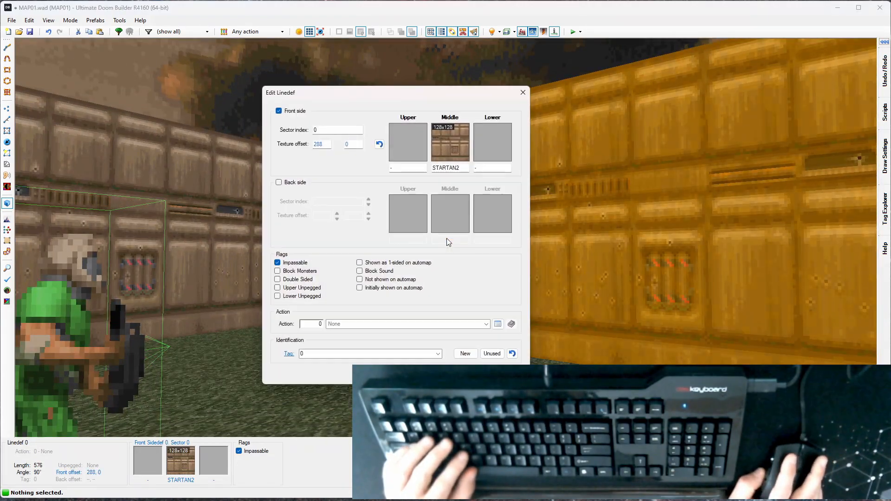
Step: Close the single wall's properties and give both selected walls the STARG1 middle texture
left_click(523, 92)
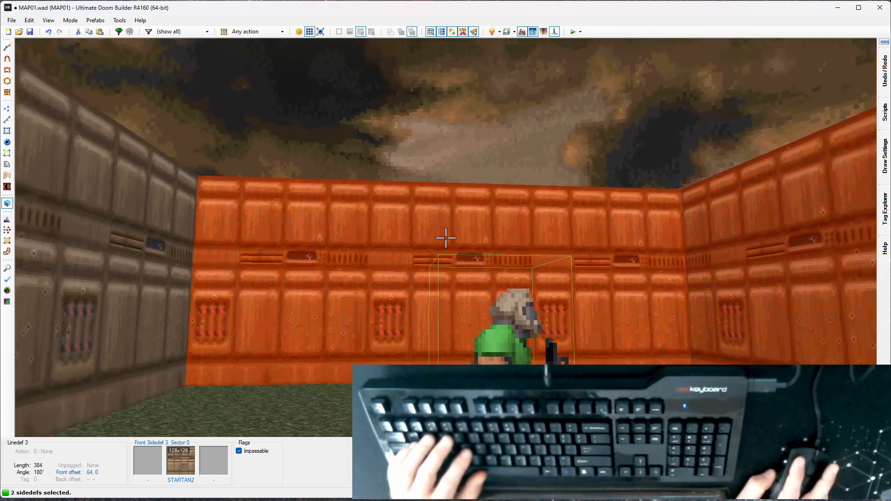
double_click(445, 251)
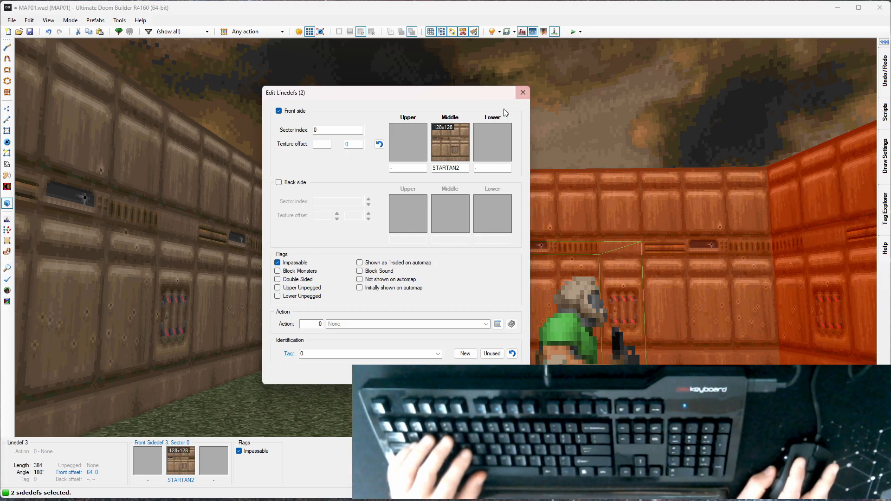
left_click(450, 143)
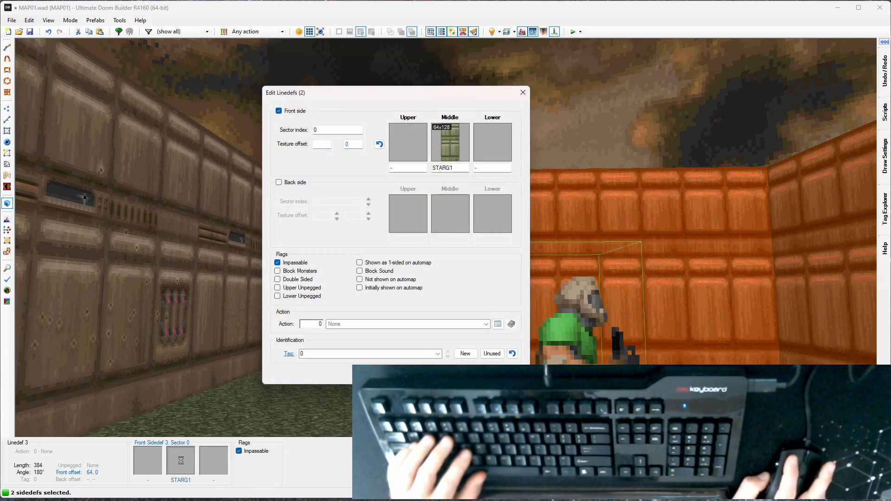
left_click(523, 91)
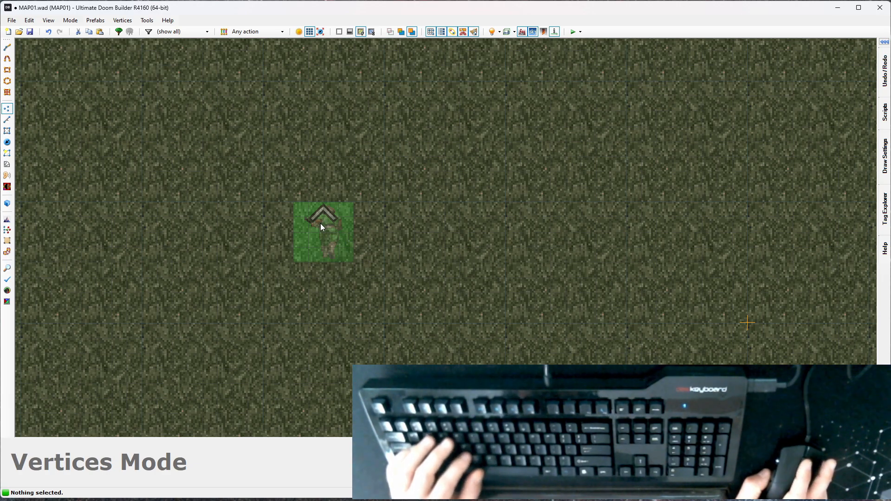
mouse_move(265, 74)
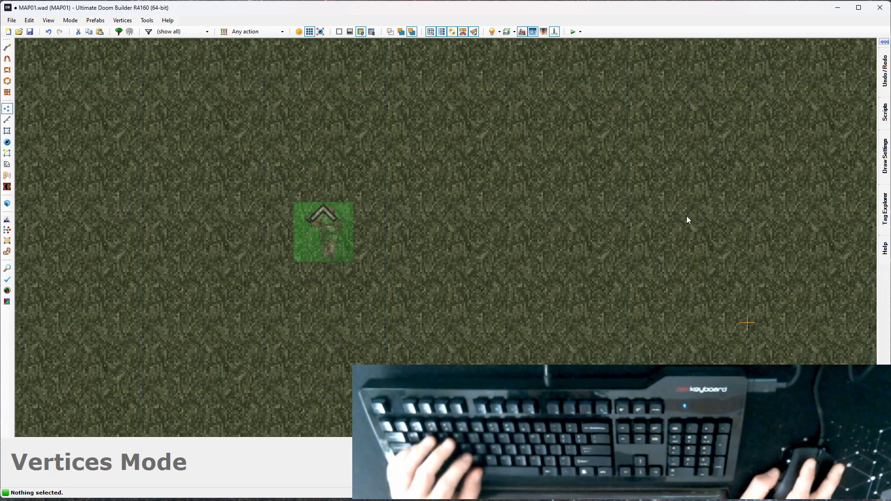
mouse_move(548, 240)
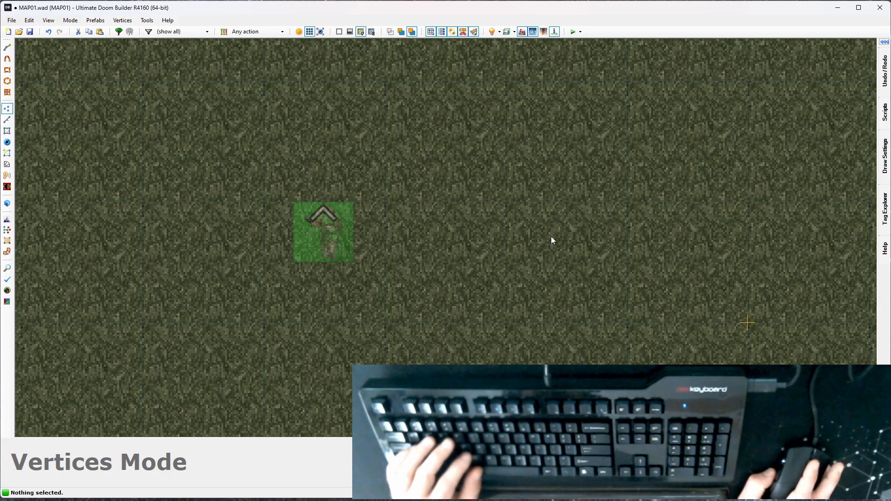
mouse_move(464, 201)
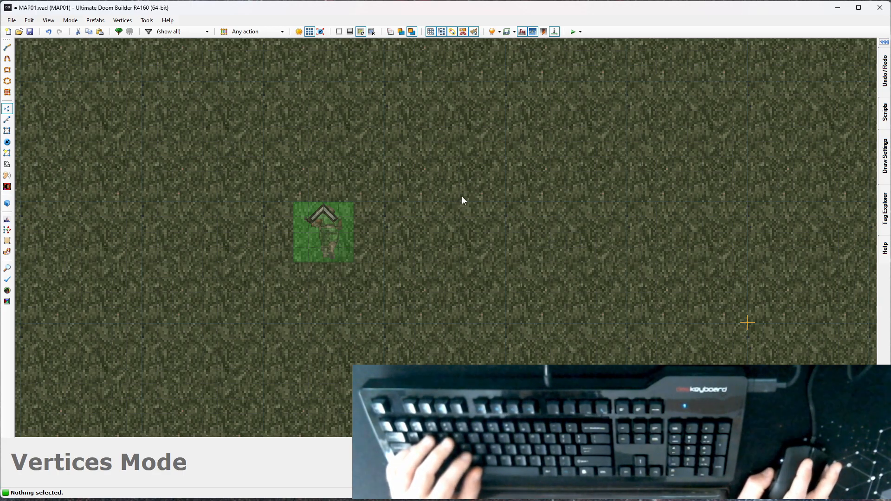
mouse_move(416, 181)
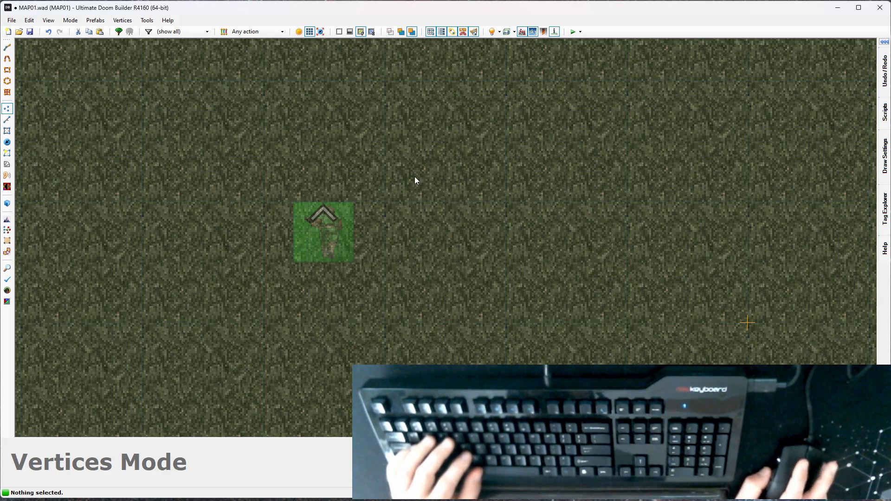
mouse_move(351, 233)
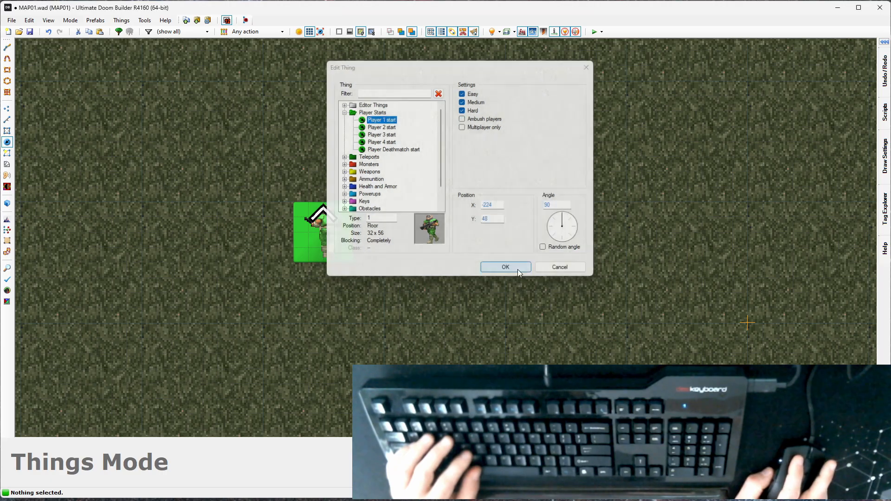
Step: Confirm the Player 1, 2 and 4 starts in Edit Thing, side by side
left_click(506, 267)
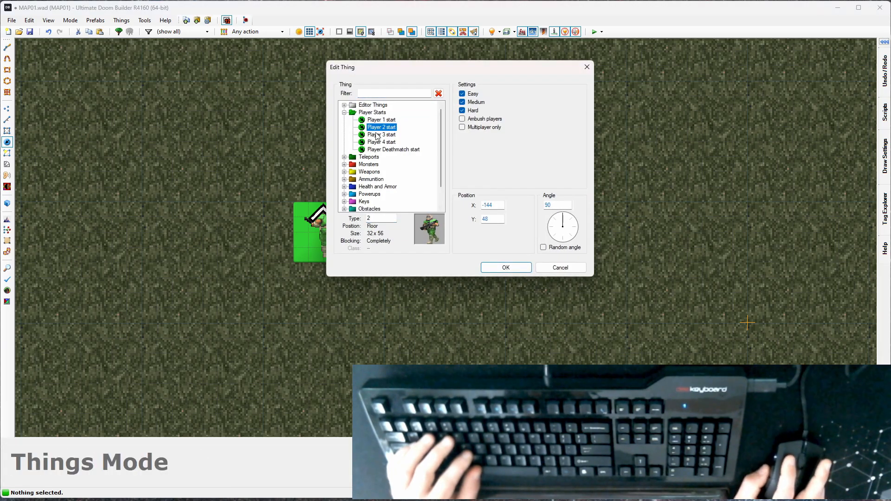
left_click(506, 267)
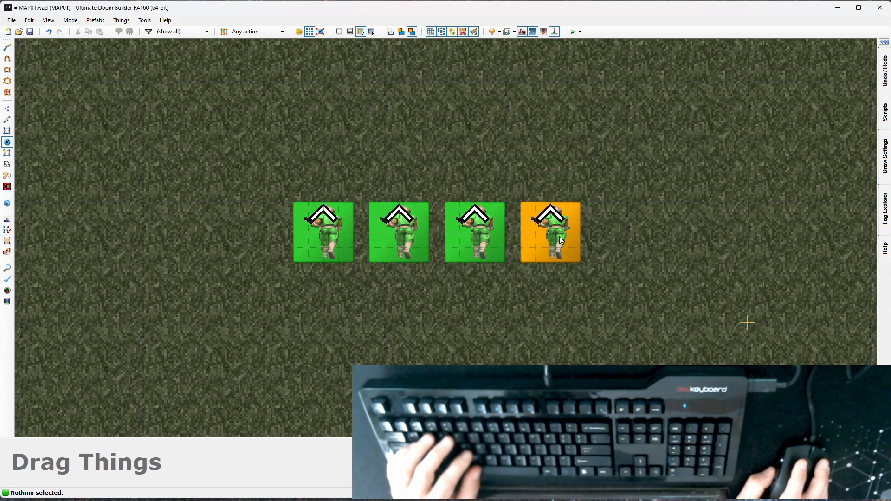
double_click(550, 239)
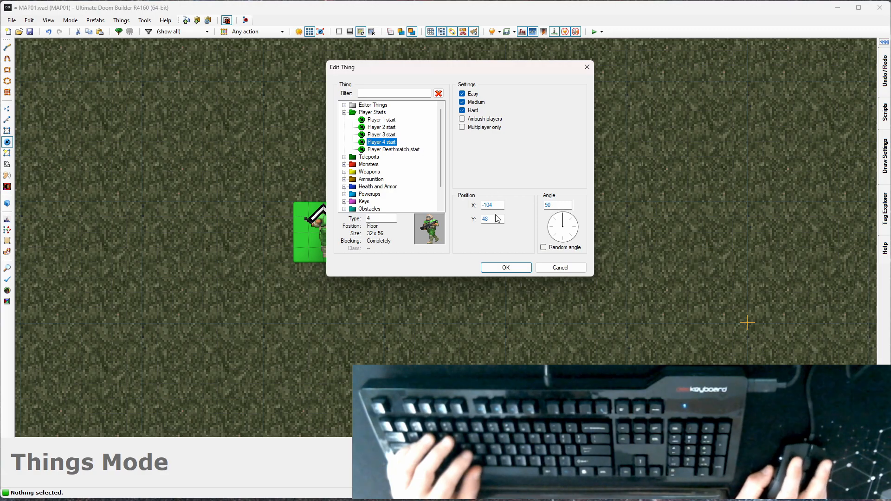
left_click(506, 267)
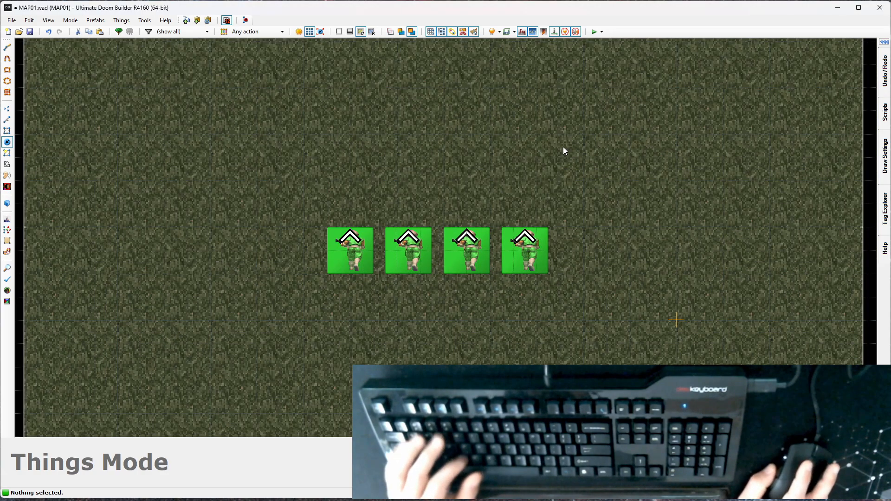